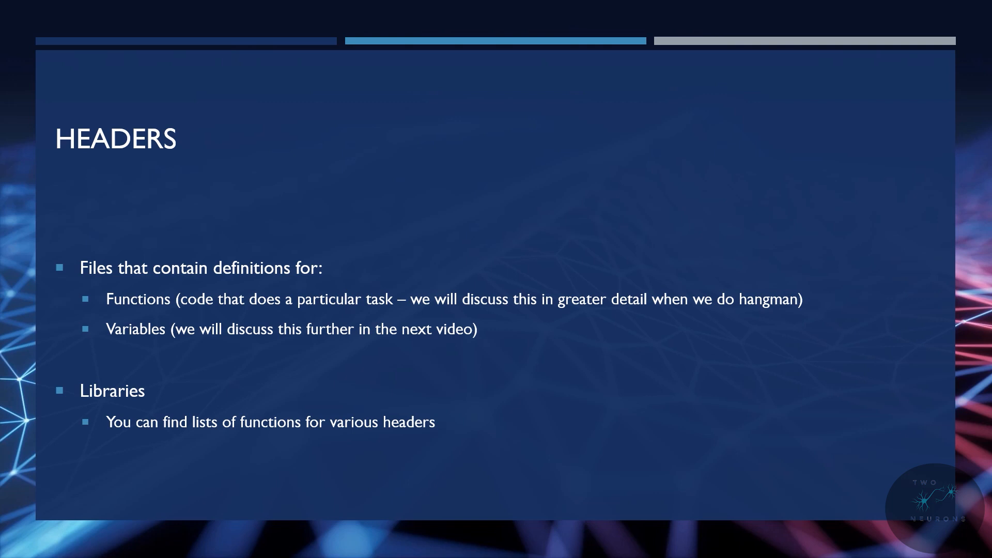
Advance the slideshow to the Headers slide about definition files and libraries
{"action": "key", "text": "right"}
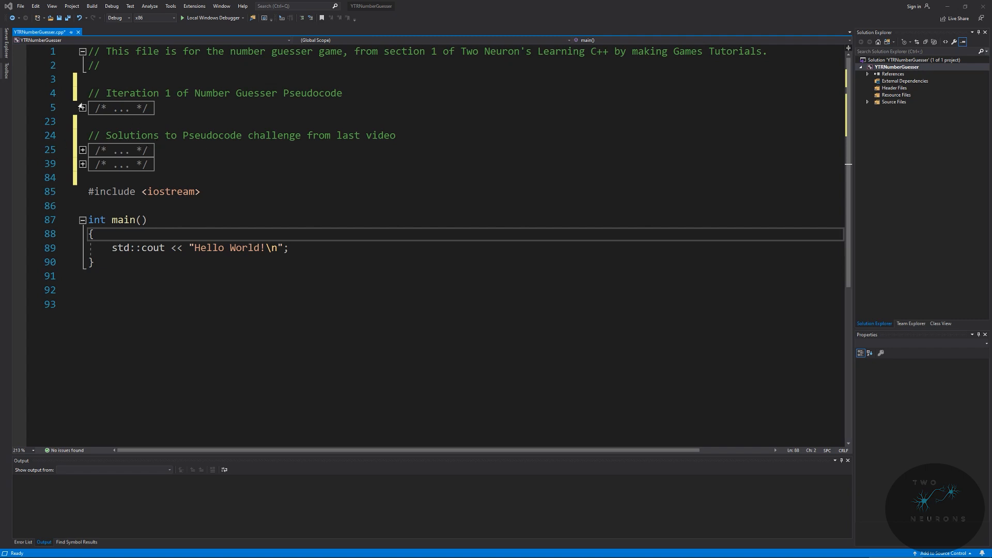
Expand the Iteration 1 pseudocode and add the comment '// is a header' to #include <iostream>
{"action": "left_click", "coordinate": [82, 108]}
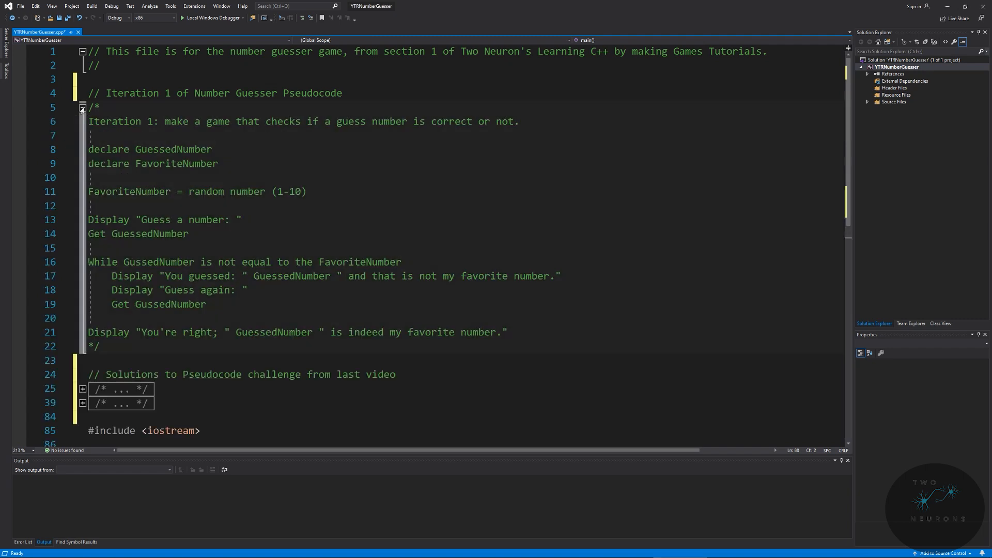
{"action": "double_click", "coordinate": [107, 219]}
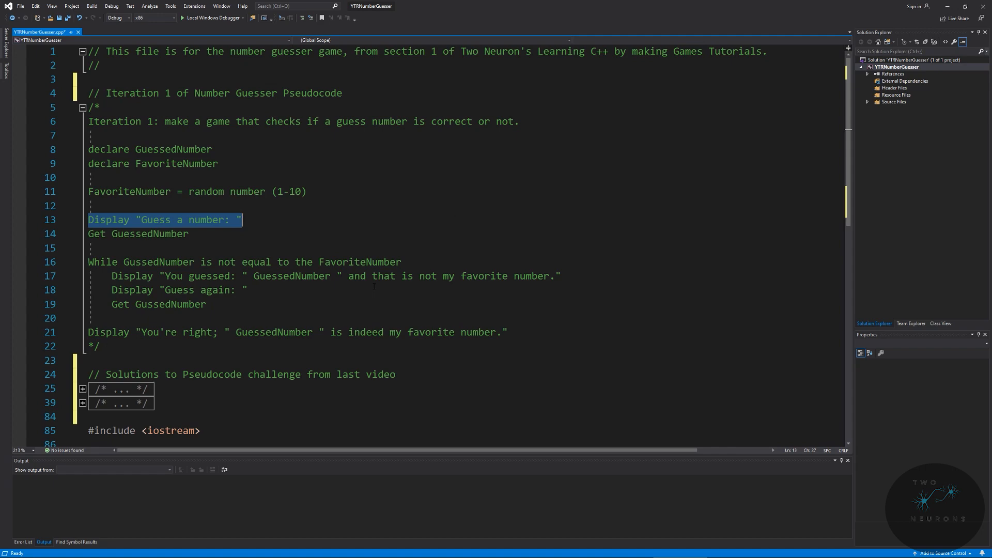
{"action": "scroll", "scroll_direction": "down", "scroll_amount": 3}
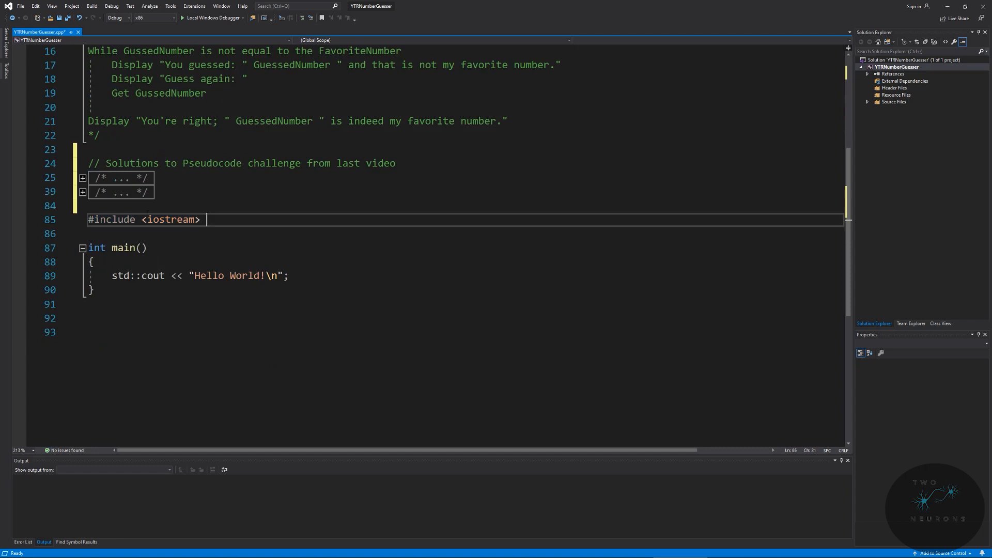
{"action": "type", "text": "// ia"}
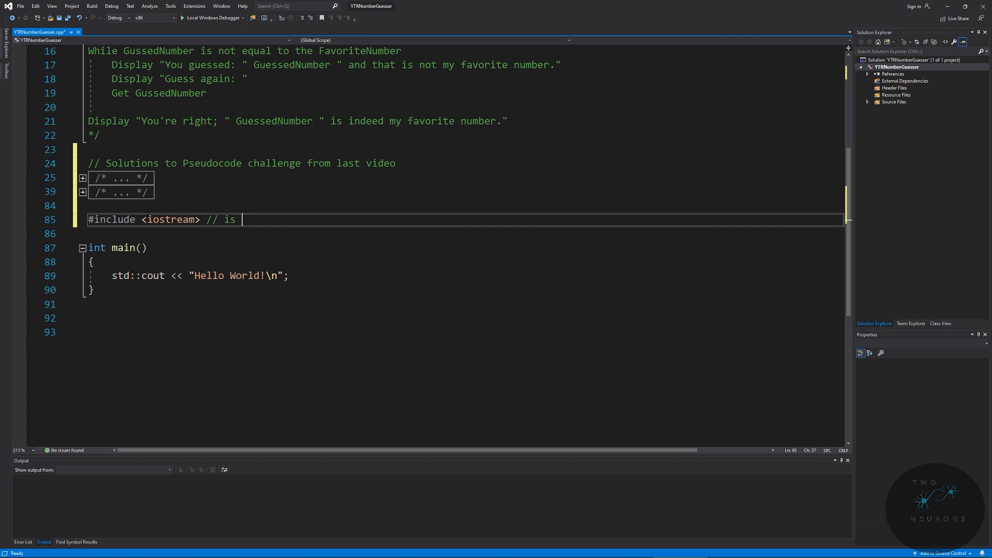
{"action": "type", "text": "a header"}
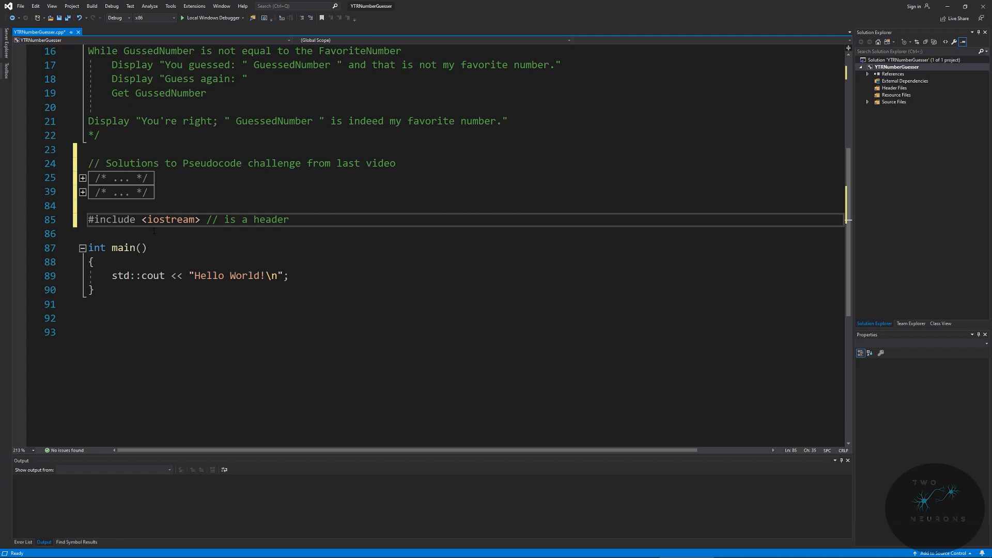
{"action": "double_click", "coordinate": [153, 275]}
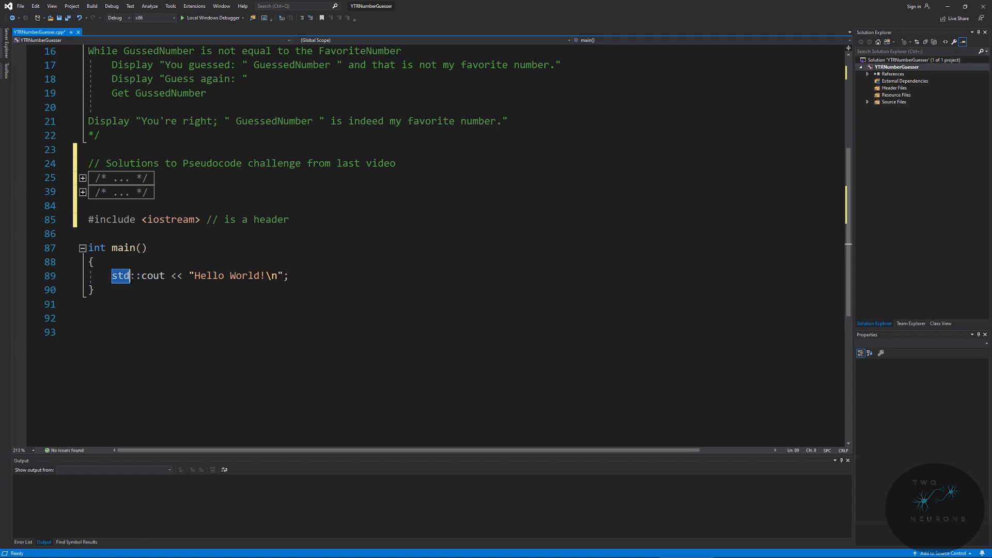
{"action": "mouse_move", "coordinate": [121, 275]}
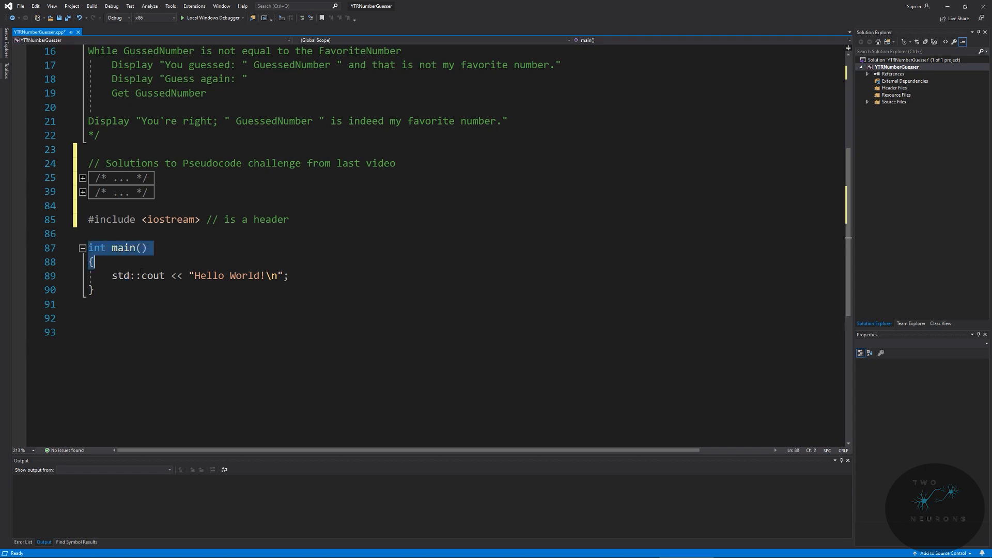
Add 'return 0;' on a new line after the Hello World print in main()
{"action": "left_click", "coordinate": [292, 275]}
{"action": "type", "text": "re"}
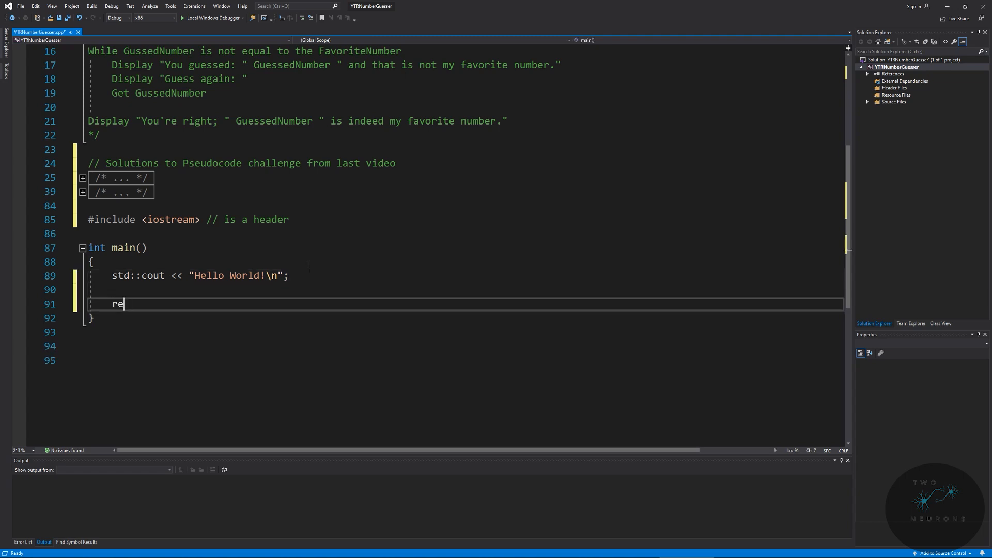
{"action": "type", "text": "turn 0"}
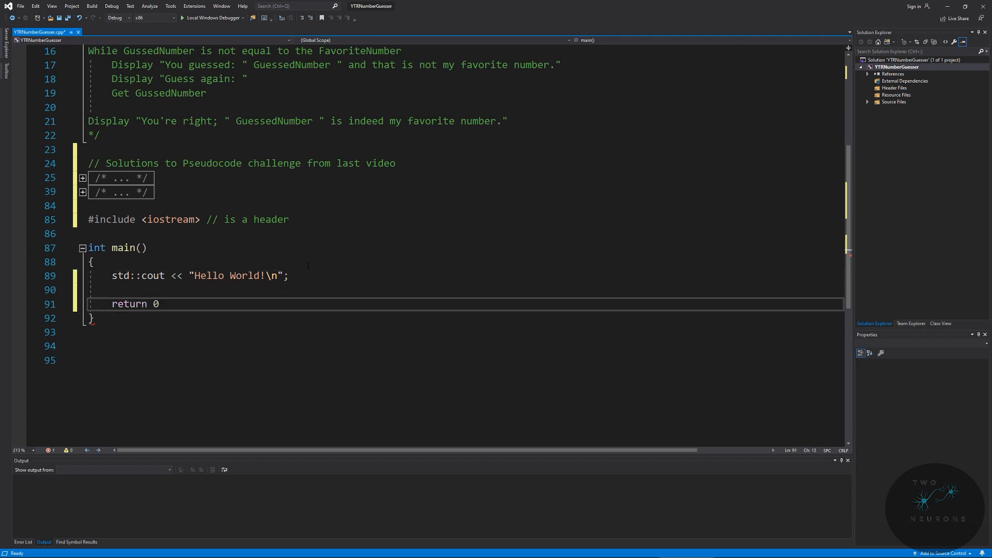
{"action": "type", "text": ";"}
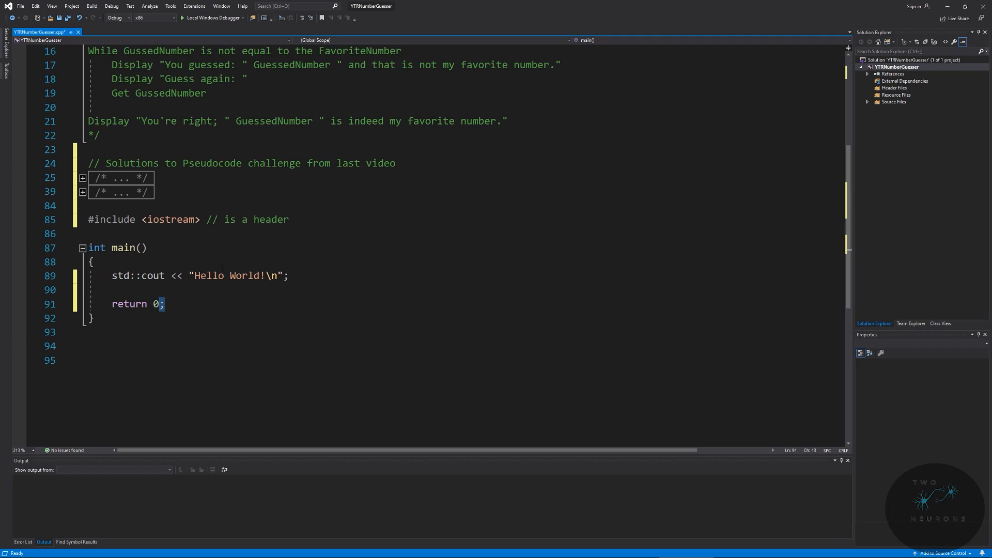
{"action": "double_click", "coordinate": [129, 303]}
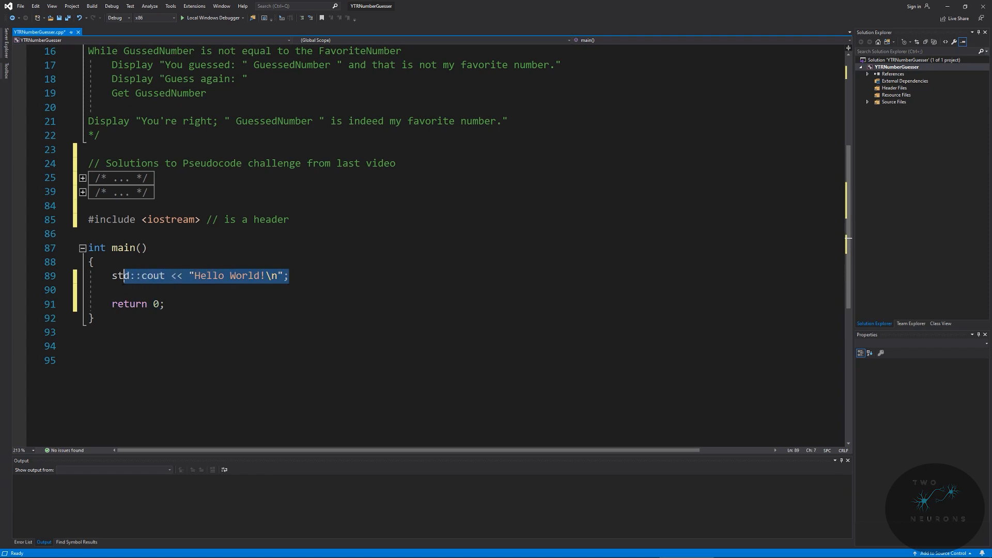
Delete the Hello World print and start a new std::cout << statement
{"action": "key", "text": "Delete"}
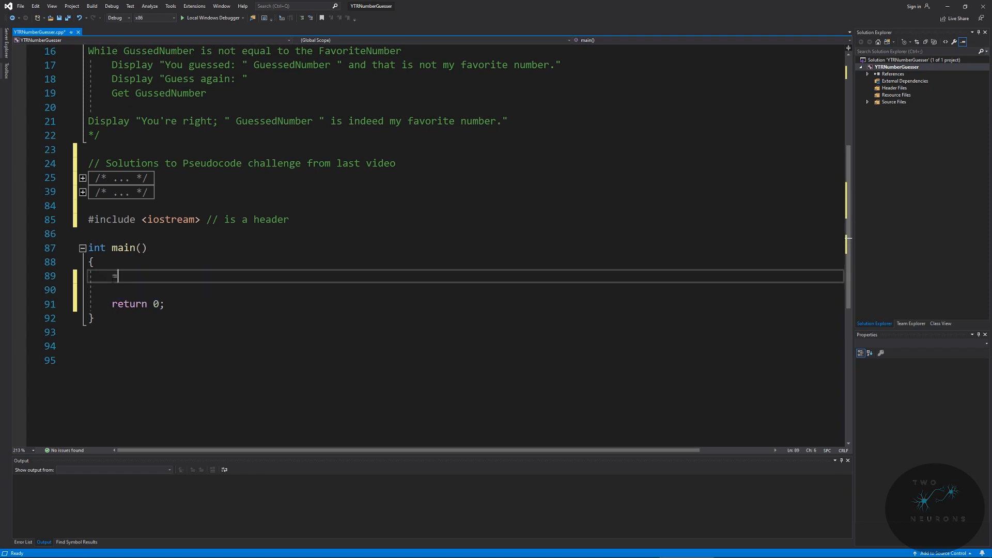
{"action": "key", "text": "Backspace"}
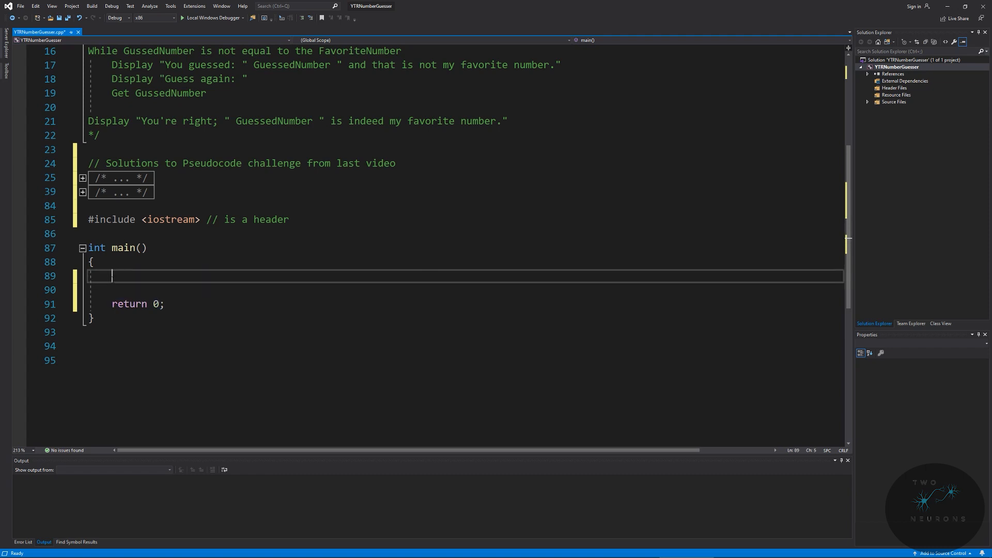
{"action": "type", "text": "std::"}
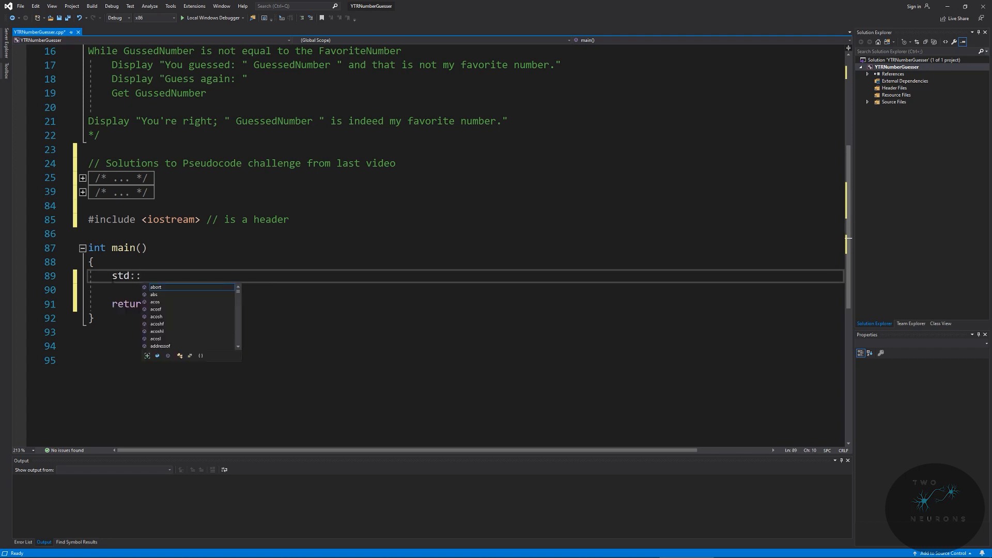
{"action": "type", "text": "cout"}
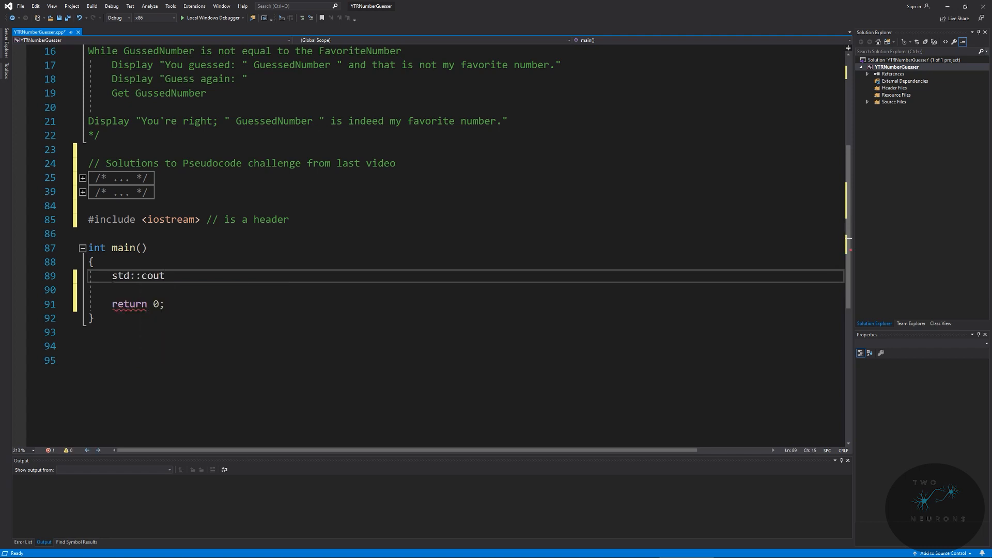
{"action": "type", "text": "<< \""}
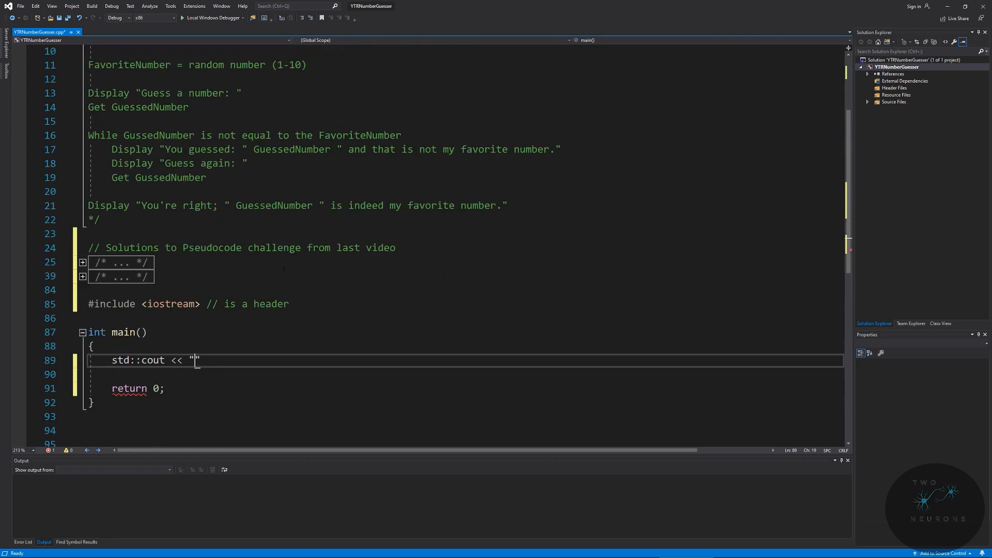
Type the prompt 'Hey! Let's play a game… Go on, Guess:' followed by << std::endl
{"action": "type", "text": "Hey! Let's pla"}
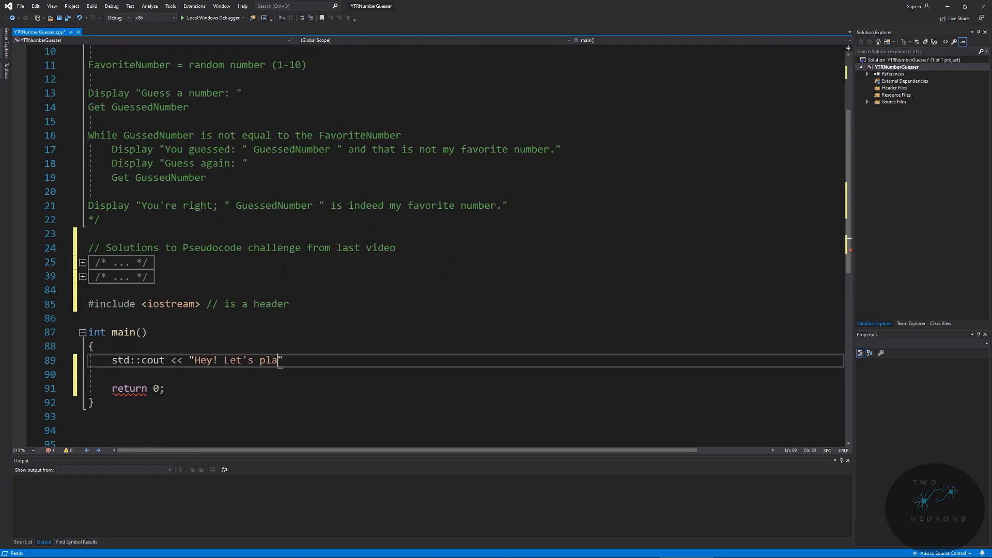
{"action": "type", "text": "y a game."}
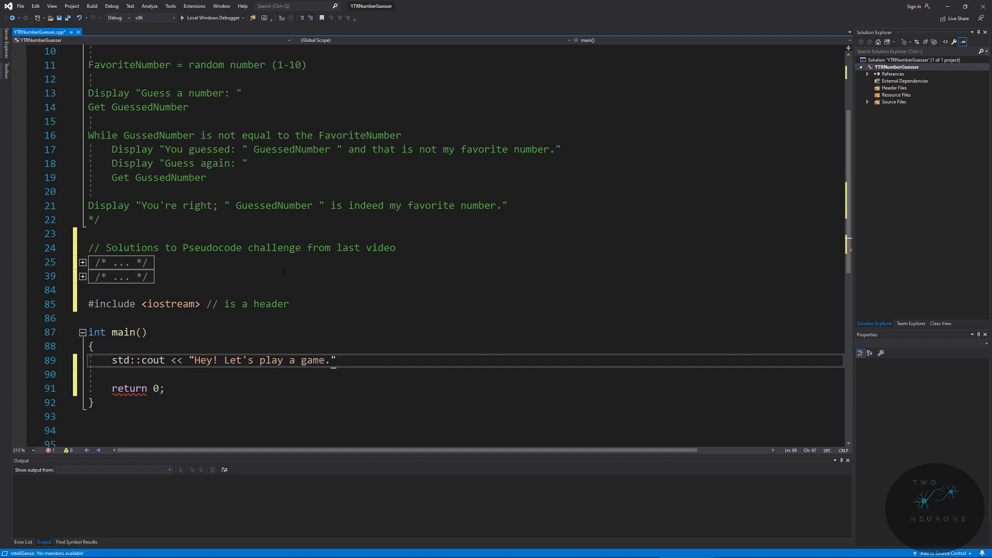
{"action": "type", "text": "Guess what my favourite number"}
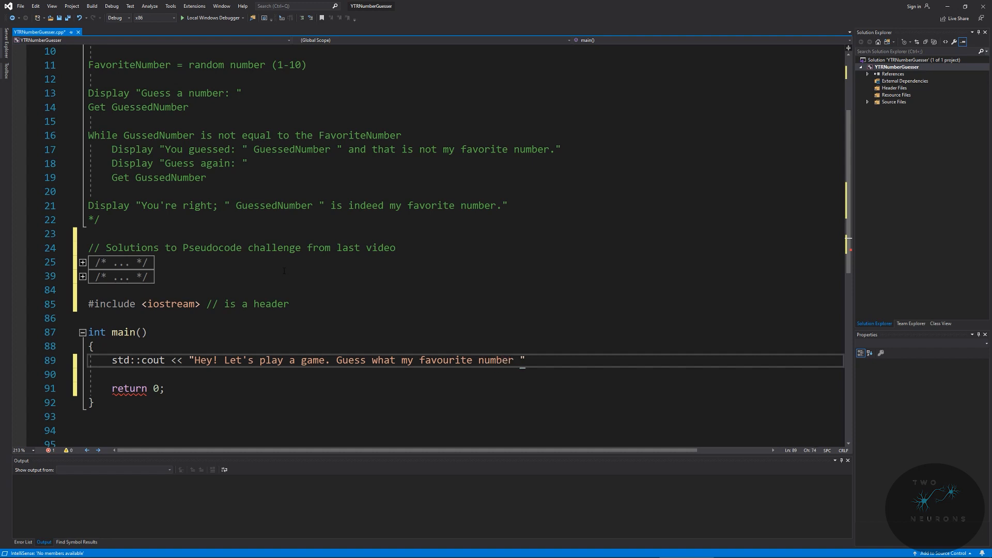
{"action": "type", "text": "is! Go o"}
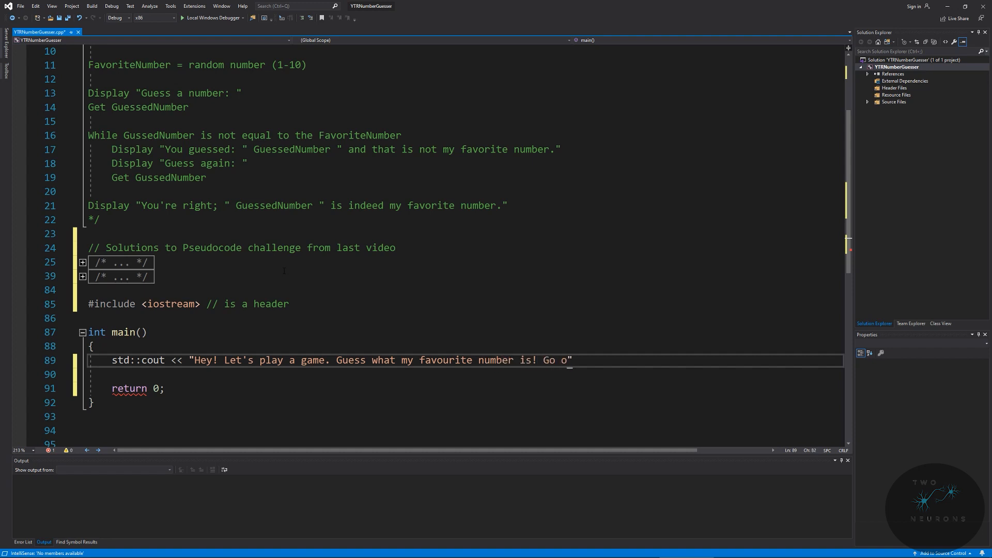
{"action": "type", "text": "n, Guess:"}
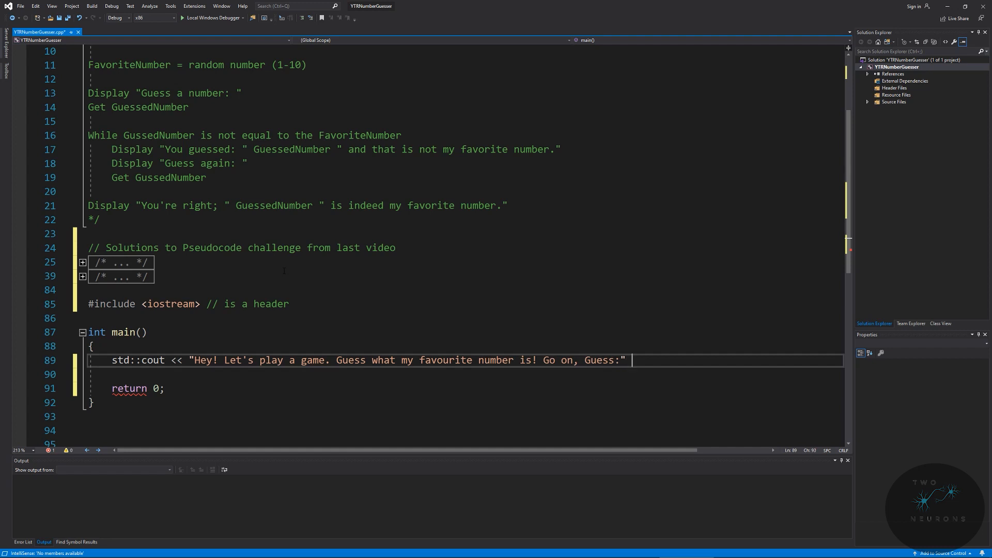
{"action": "type", "text": "<<"}
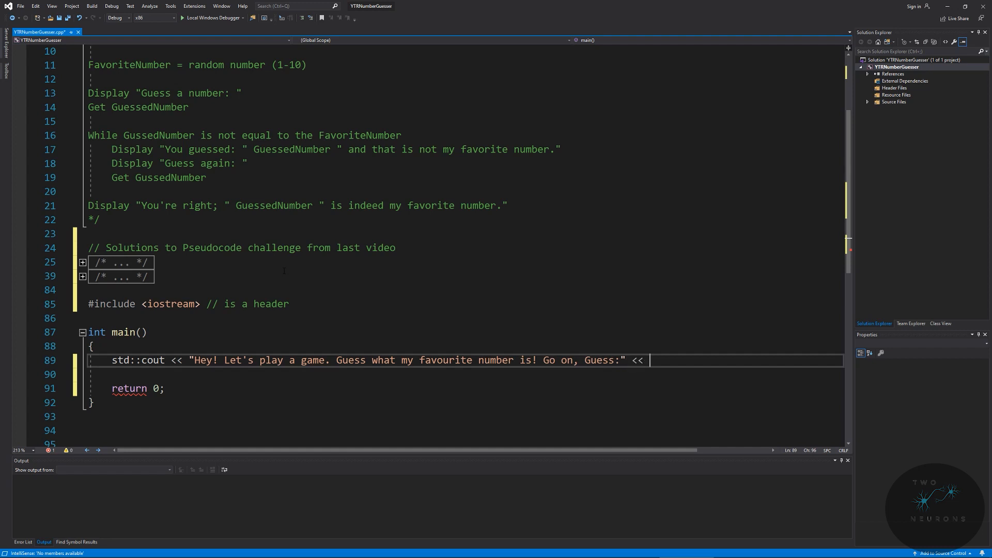
{"action": "type", "text": "std:"}
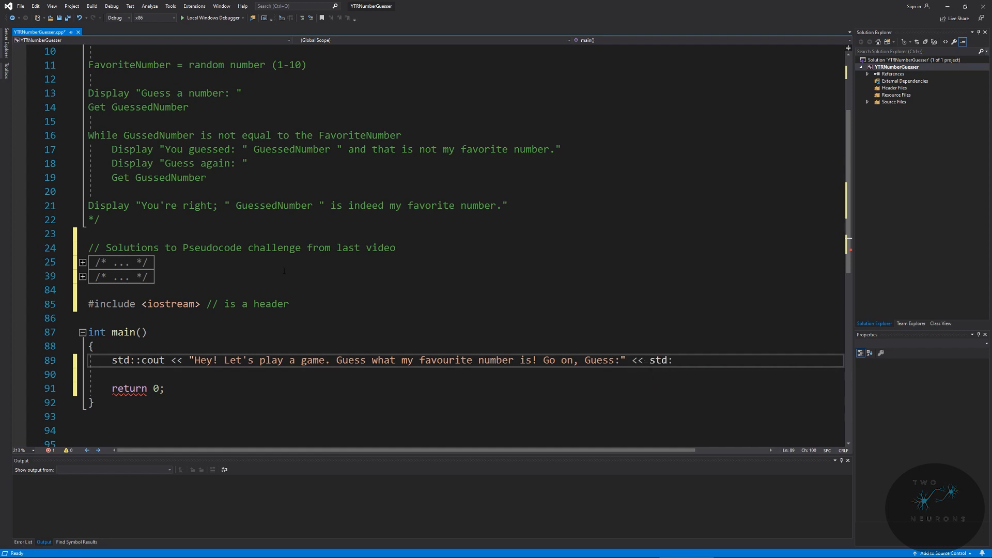
{"action": "type", "text": "endl;"}
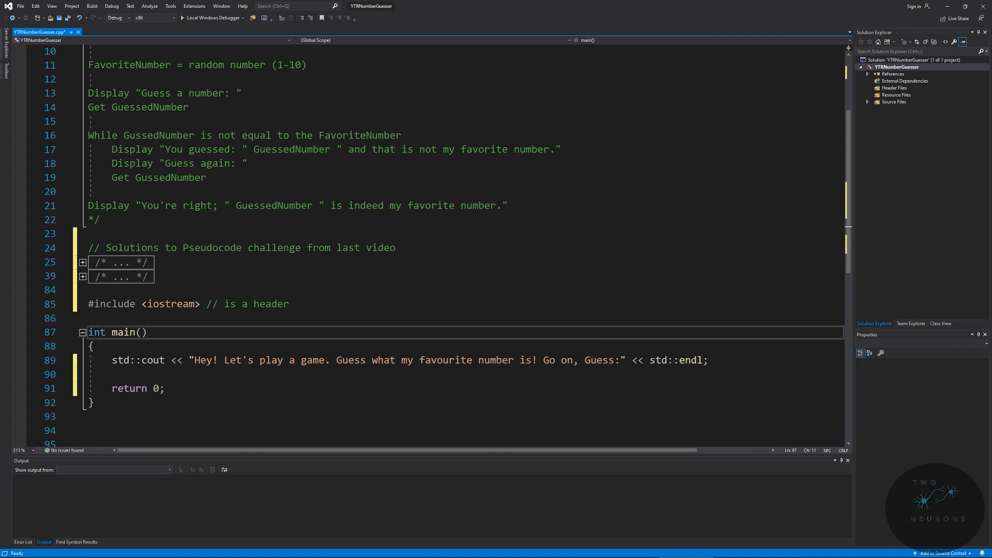
Try a \n escape at the end of the prompt, then remove it, keeping std::endl
{"action": "double_click", "coordinate": [691, 360]}
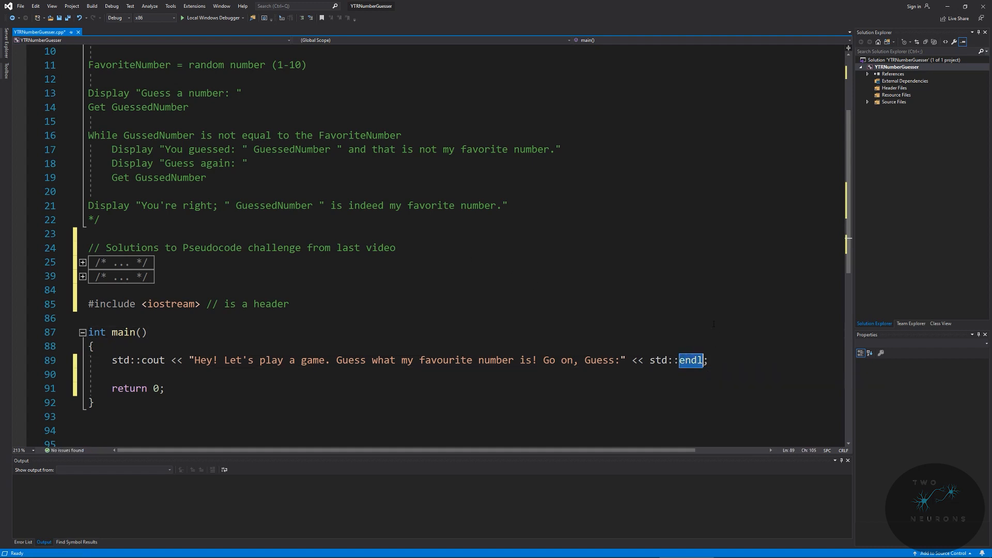
{"action": "left_click", "coordinate": [709, 360]}
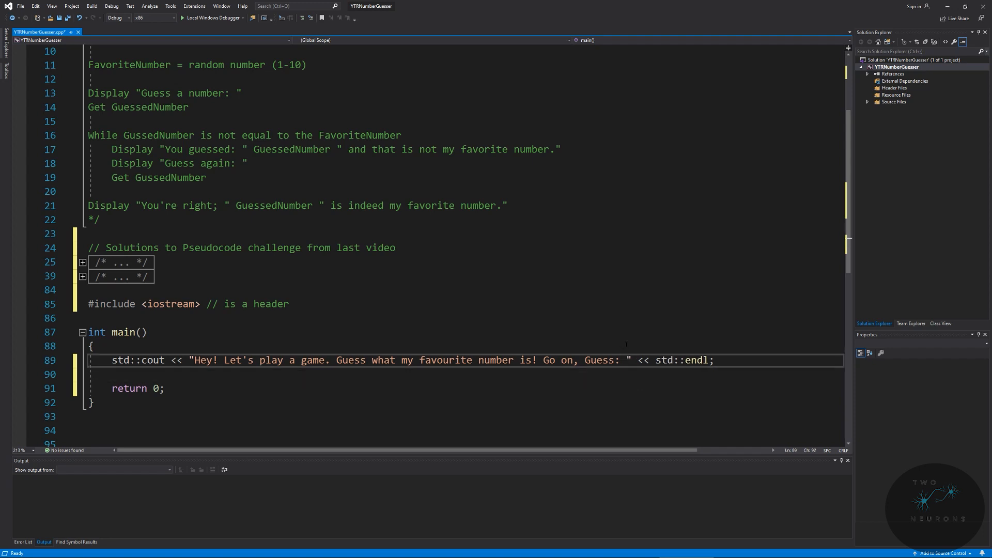
{"action": "type", "text": "\\n"}
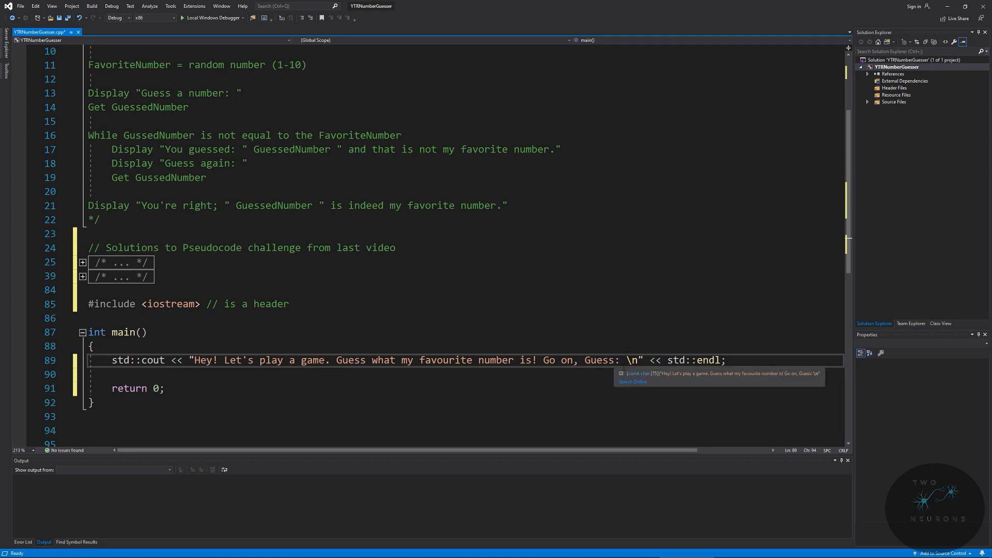
{"action": "mouse_move", "coordinate": [653, 342]}
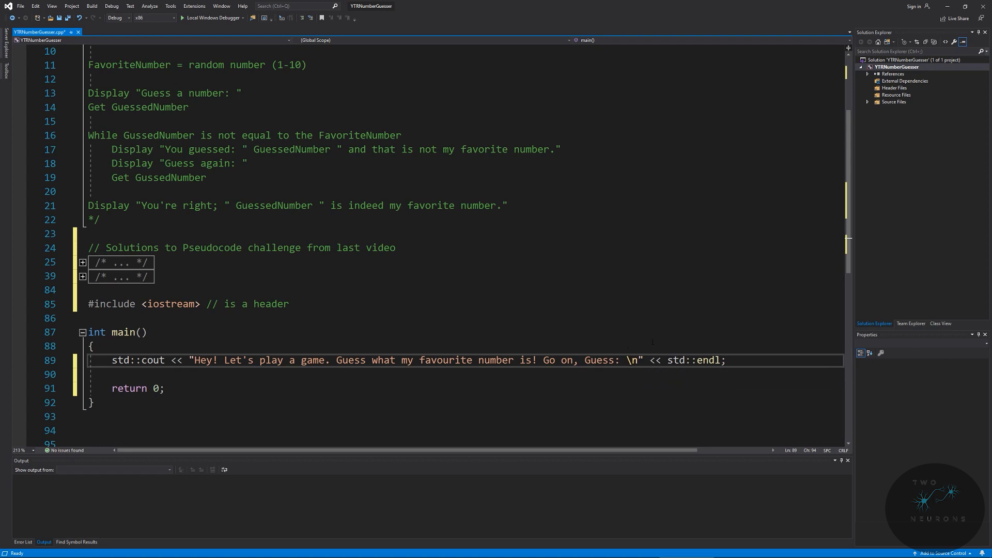
{"action": "key", "text": "Backspace"}
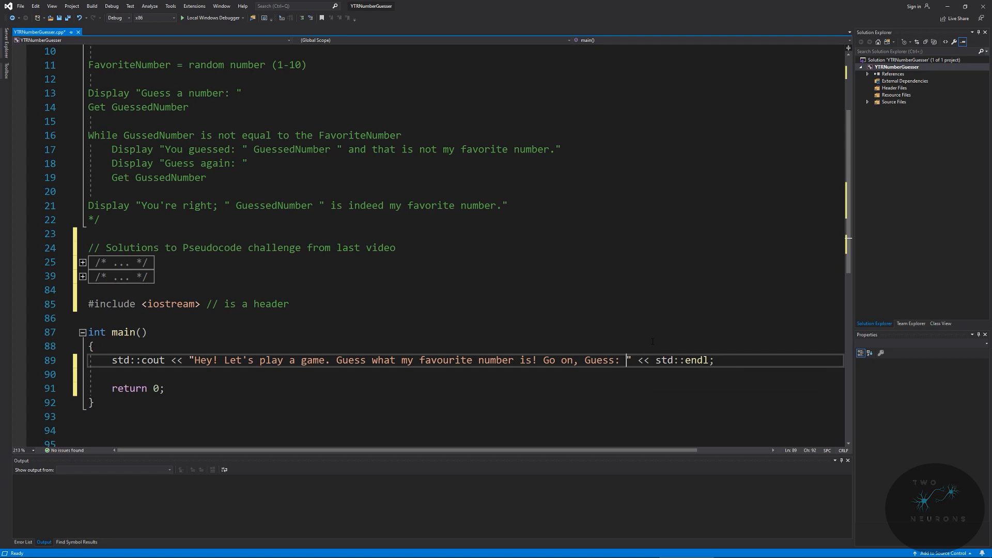
{"action": "key", "text": "Backspace"}
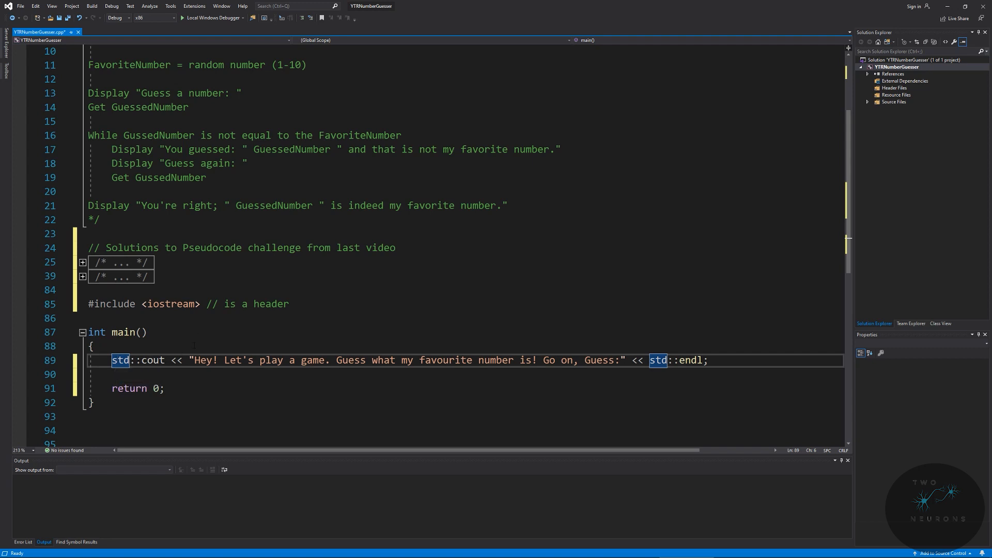
{"action": "scroll", "scroll_direction": "down", "scroll_amount": 3}
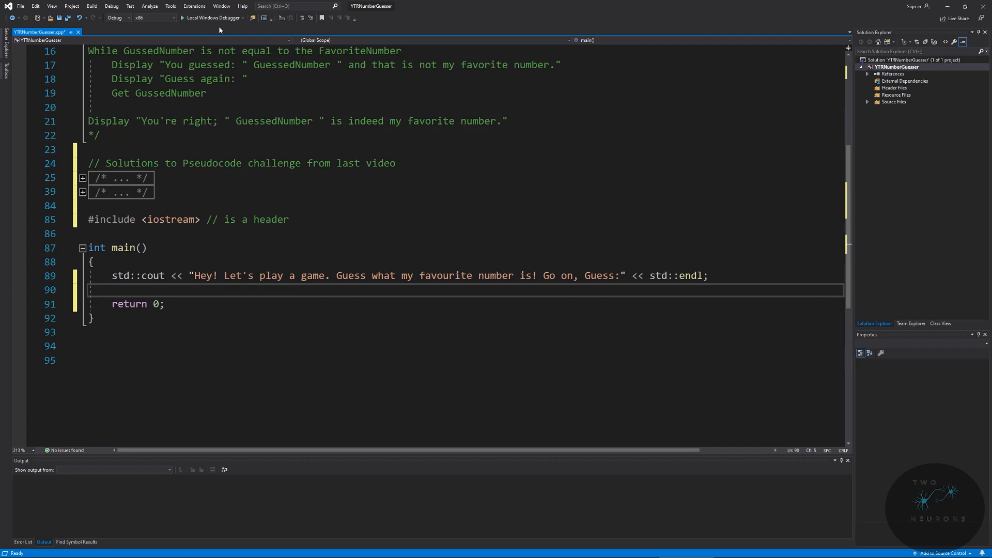
{"action": "mouse_move", "coordinate": [214, 17]}
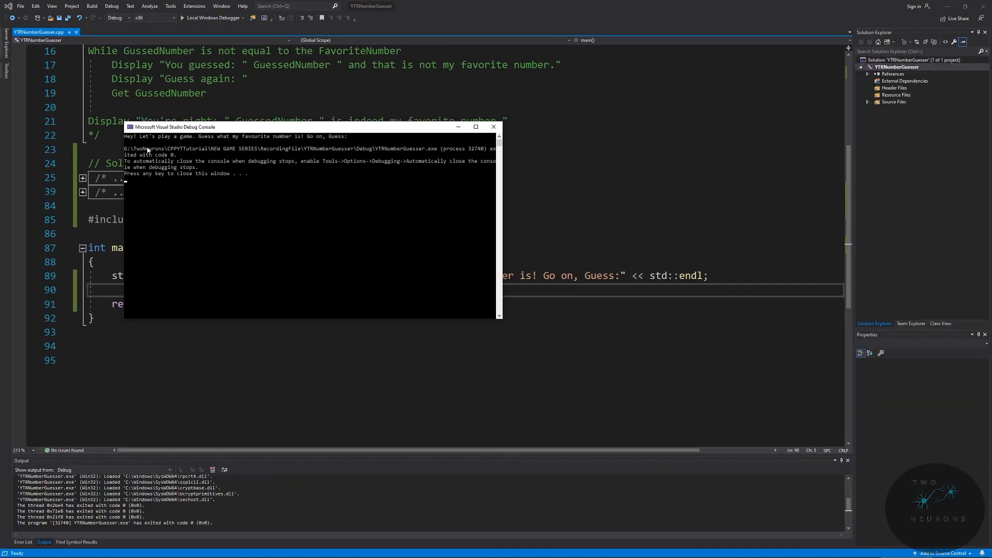
{"action": "mouse_move", "coordinate": [312, 148]}
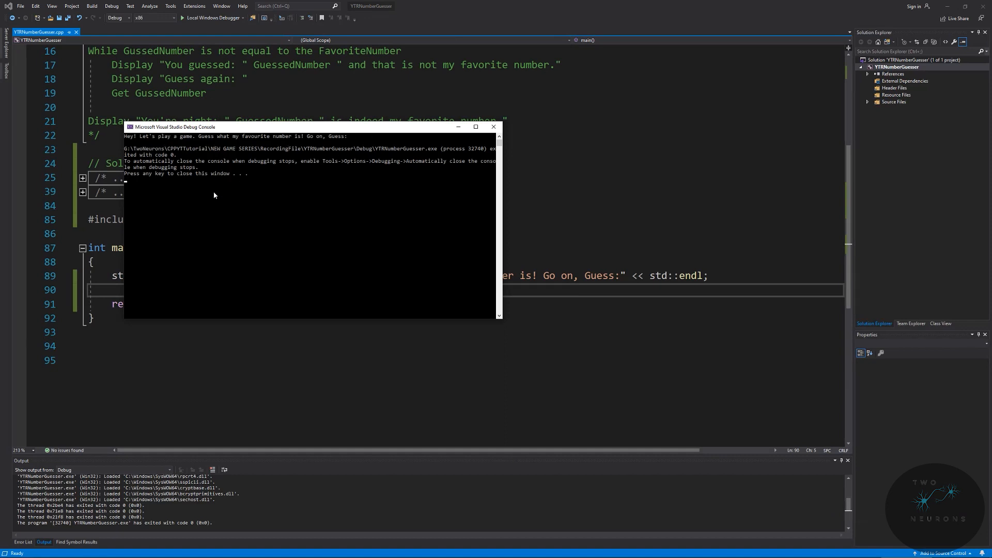
{"action": "mouse_move", "coordinate": [438, 142]}
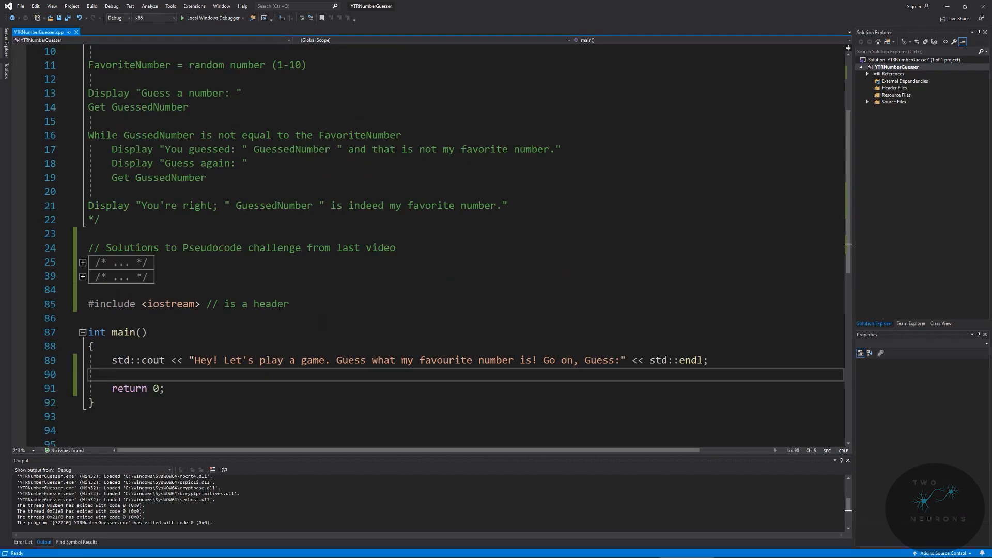
Expand Pseudocode challenge 1, change 'Get age' to 'Get Age', and collapse it again
{"action": "scroll", "scroll_direction": "down", "scroll_amount": 3}
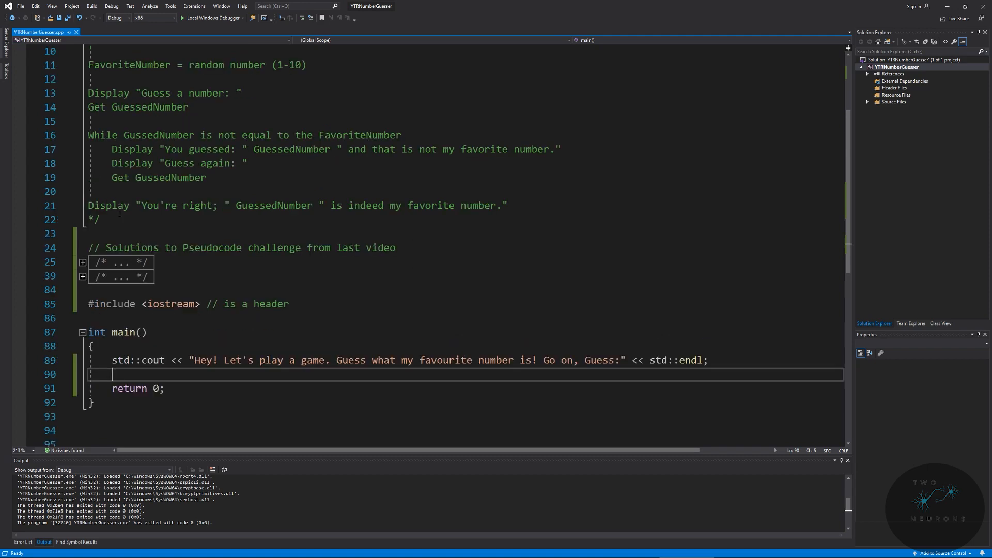
{"action": "scroll", "scroll_direction": "down", "scroll_amount": 3}
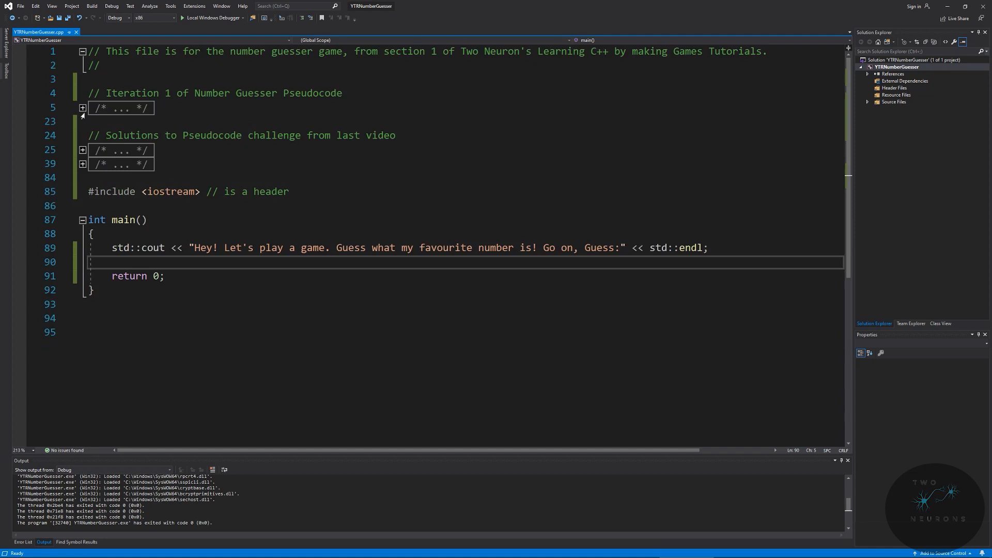
{"action": "left_click", "coordinate": [83, 150]}
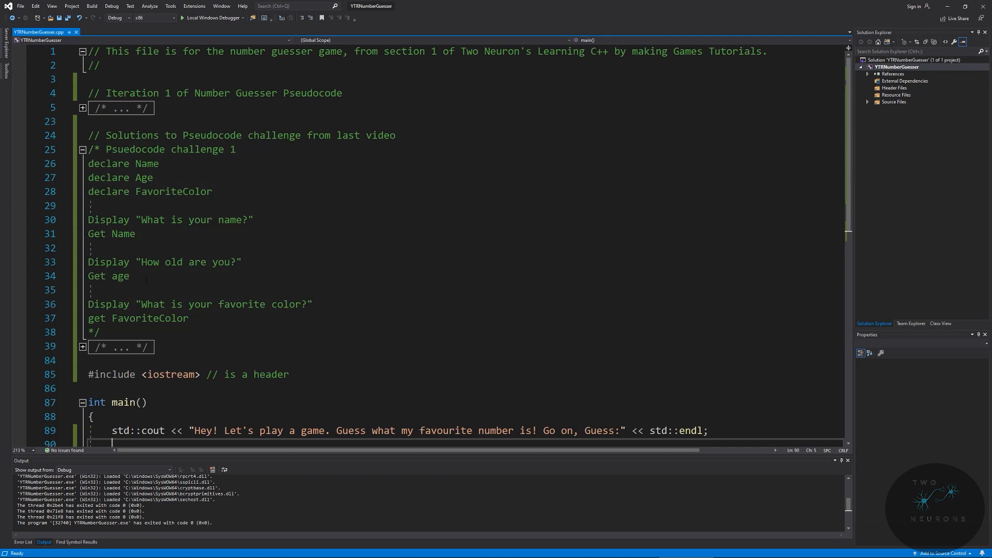
{"action": "left_click_drag", "start_coordinate": [89, 163], "coordinate": [214, 191]}
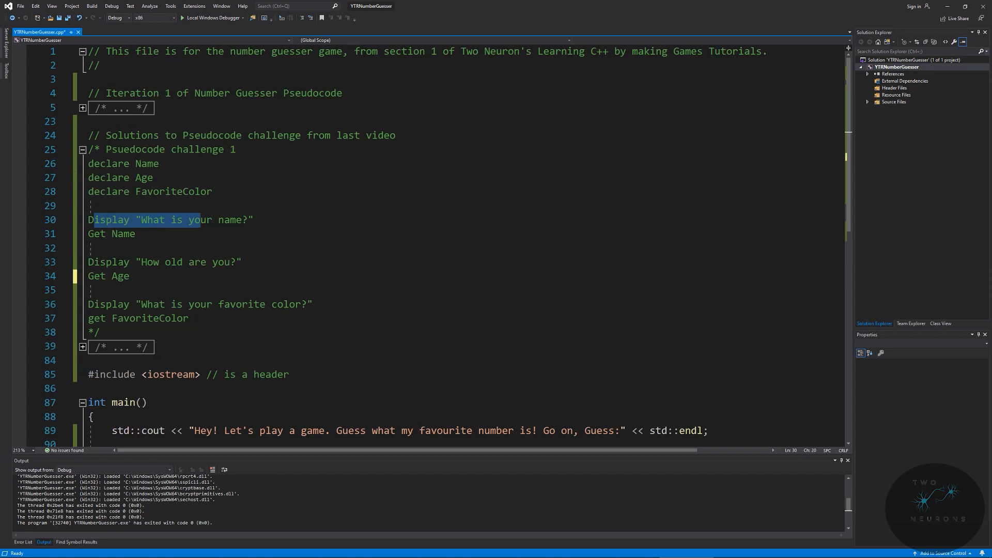
{"action": "left_click", "coordinate": [236, 304]}
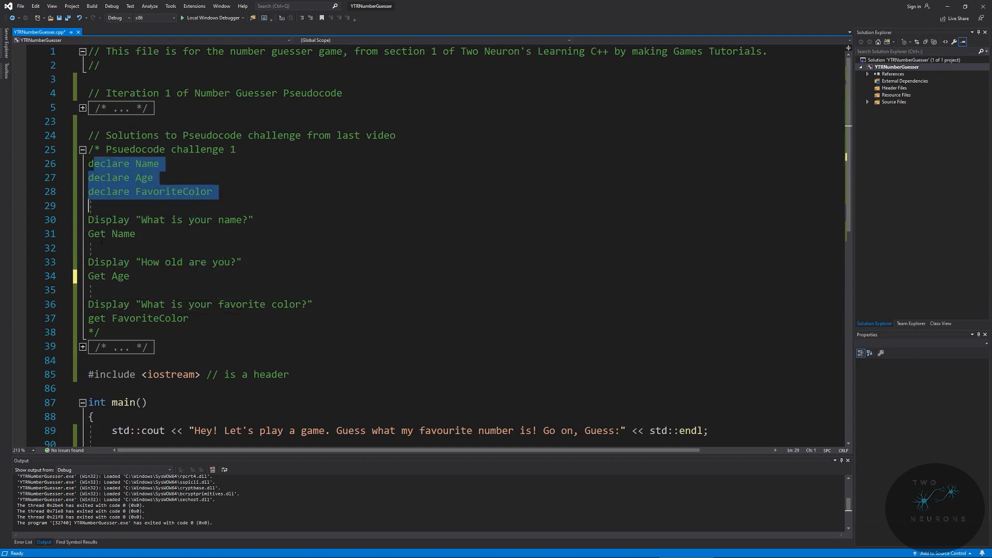
{"action": "double_click", "coordinate": [155, 318]}
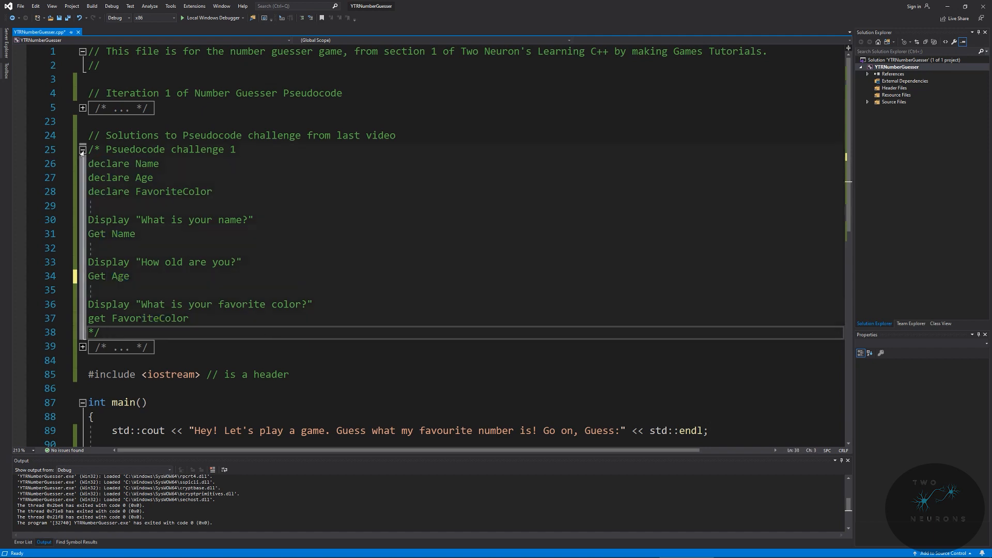
{"action": "left_click", "coordinate": [83, 149]}
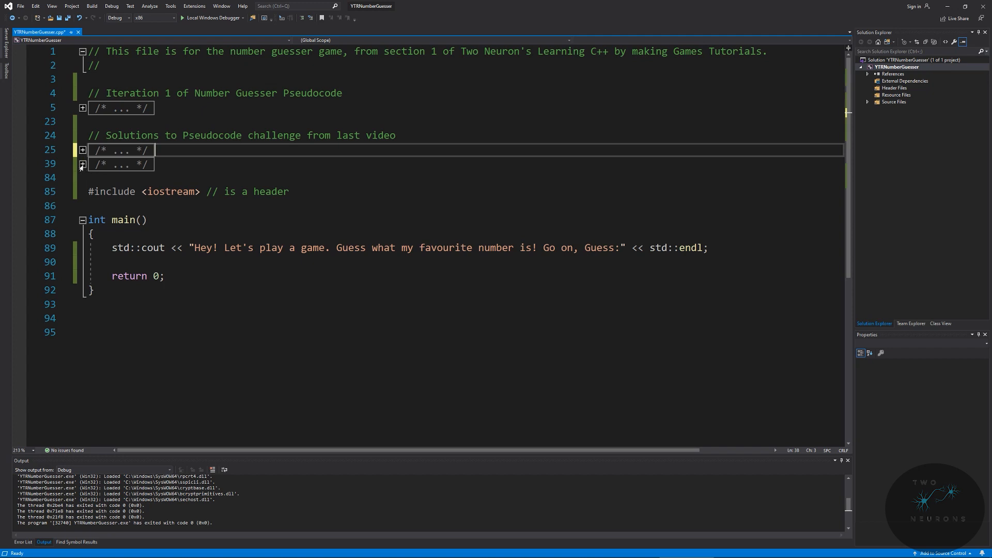
Expand Pseudocode challenge 2 and highlight its Ingridents and CookingUtensils declarations
{"action": "left_click", "coordinate": [83, 165]}
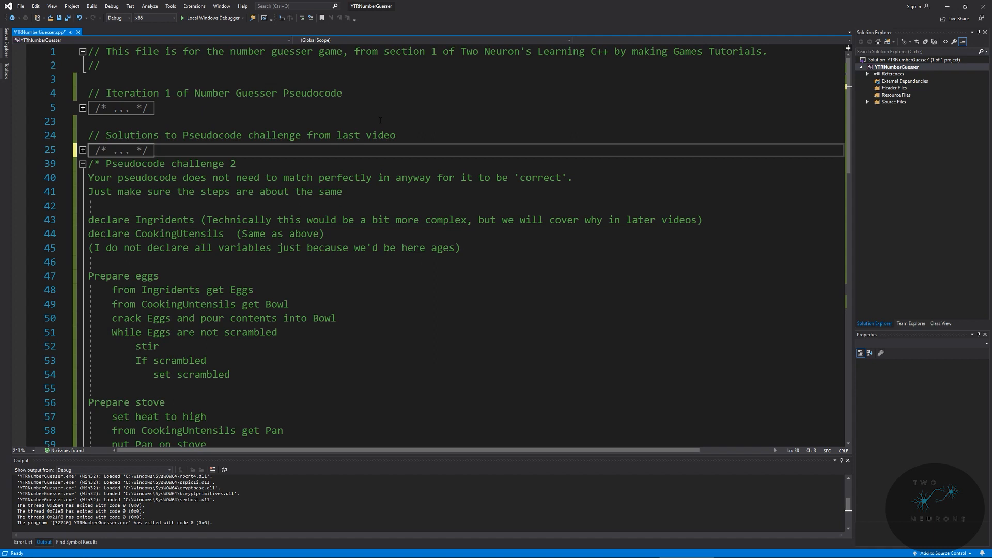
{"action": "left_click_drag", "start_coordinate": [104, 220], "coordinate": [179, 220]}
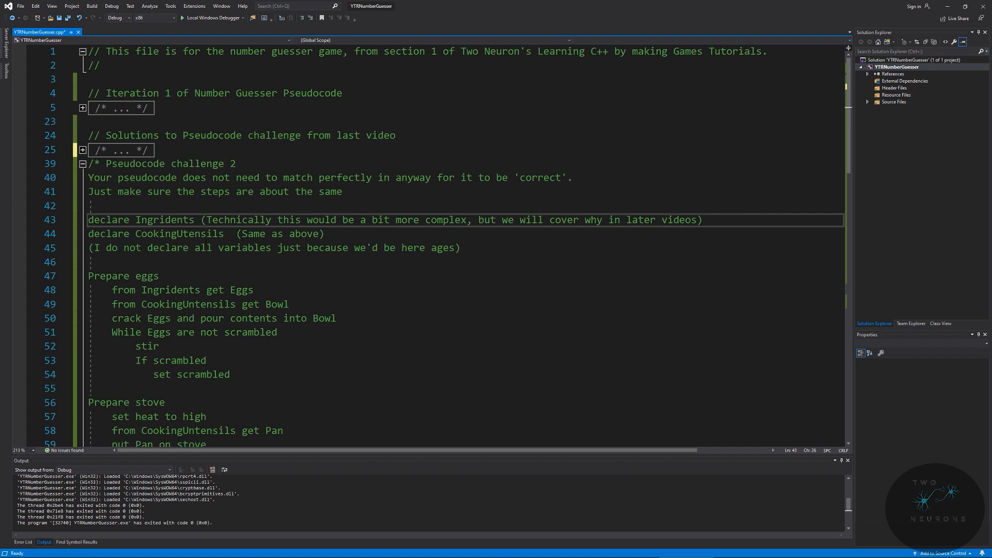
{"action": "left_click", "coordinate": [153, 233]}
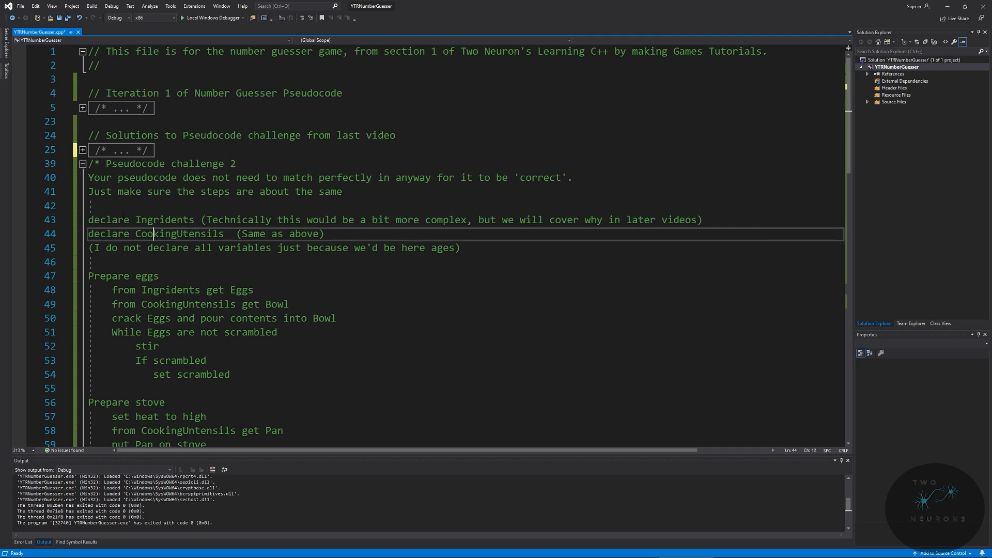
{"action": "double_click", "coordinate": [176, 234]}
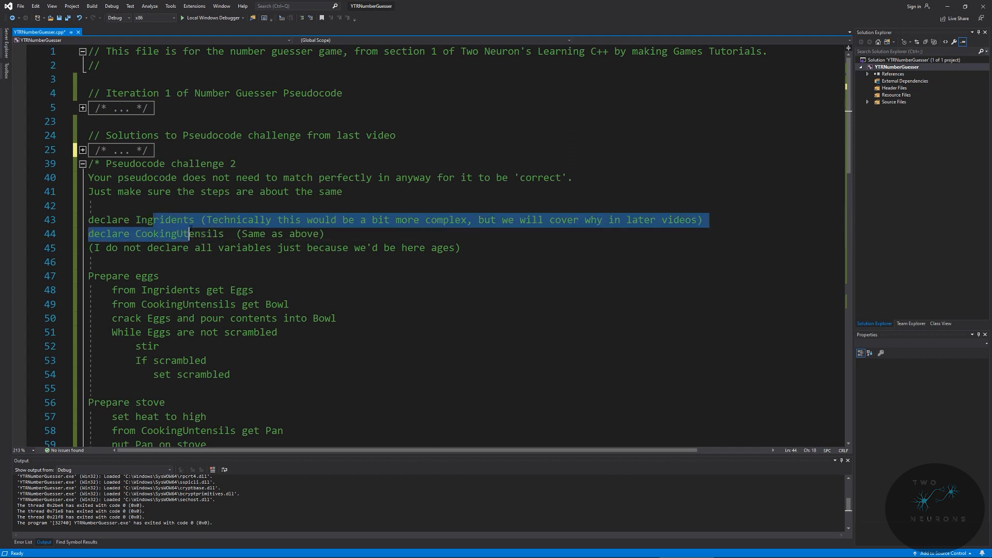
{"action": "mouse_move", "coordinate": [186, 225]}
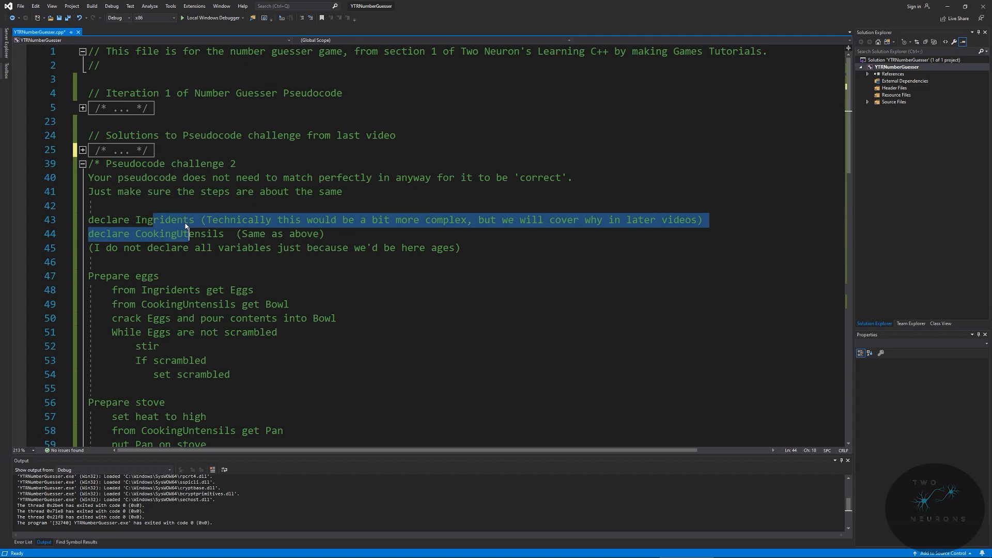
{"action": "left_click", "coordinate": [176, 219]}
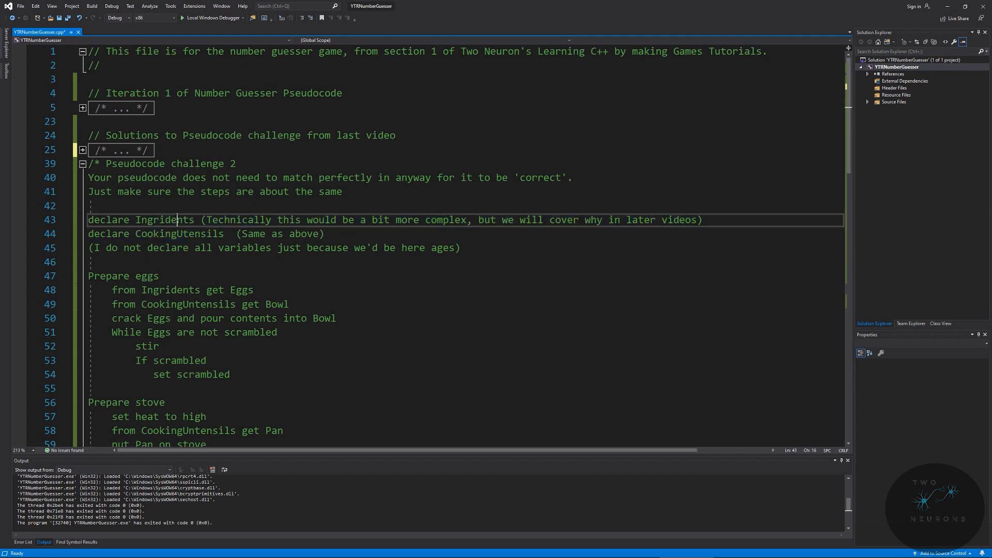
{"action": "double_click", "coordinate": [164, 233]}
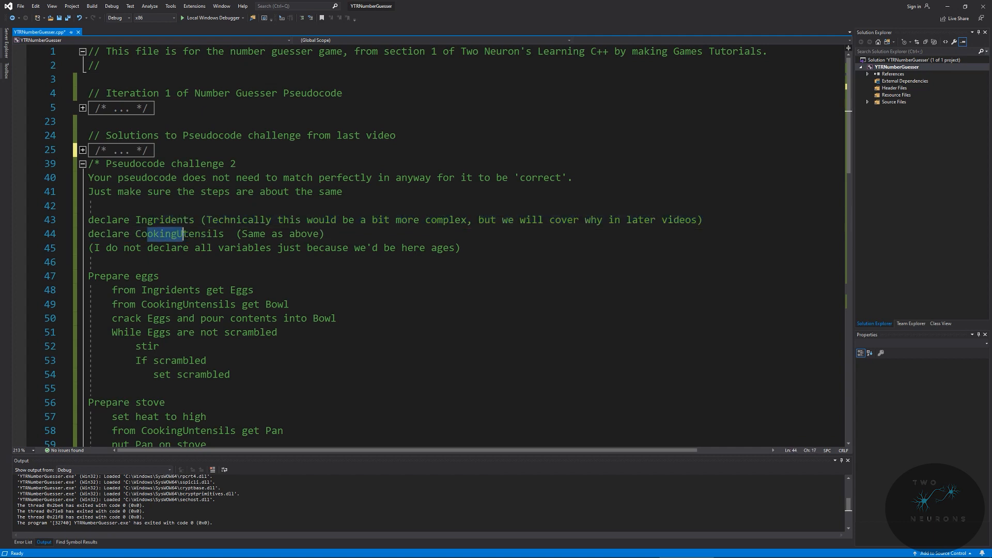
{"action": "double_click", "coordinate": [181, 234]}
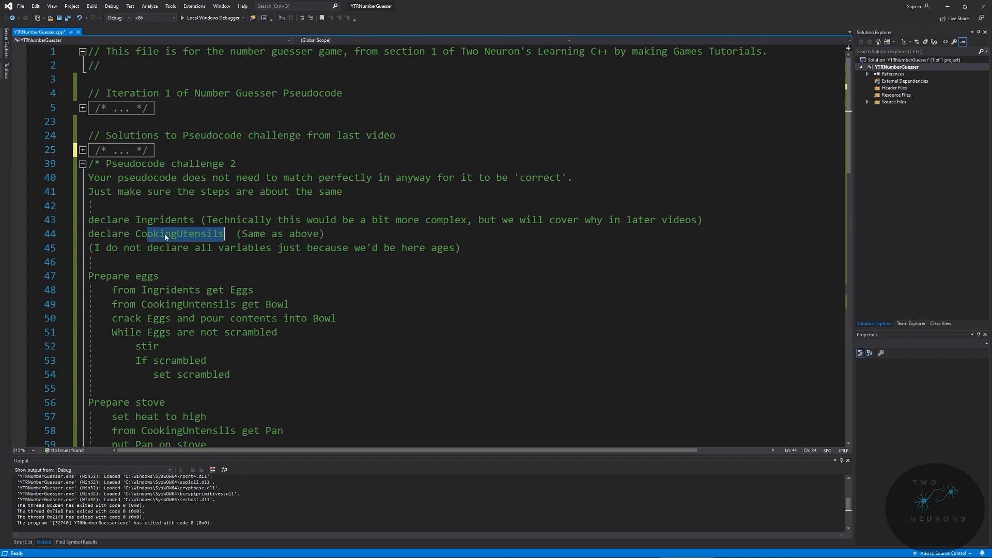
{"action": "mouse_move", "coordinate": [186, 237]}
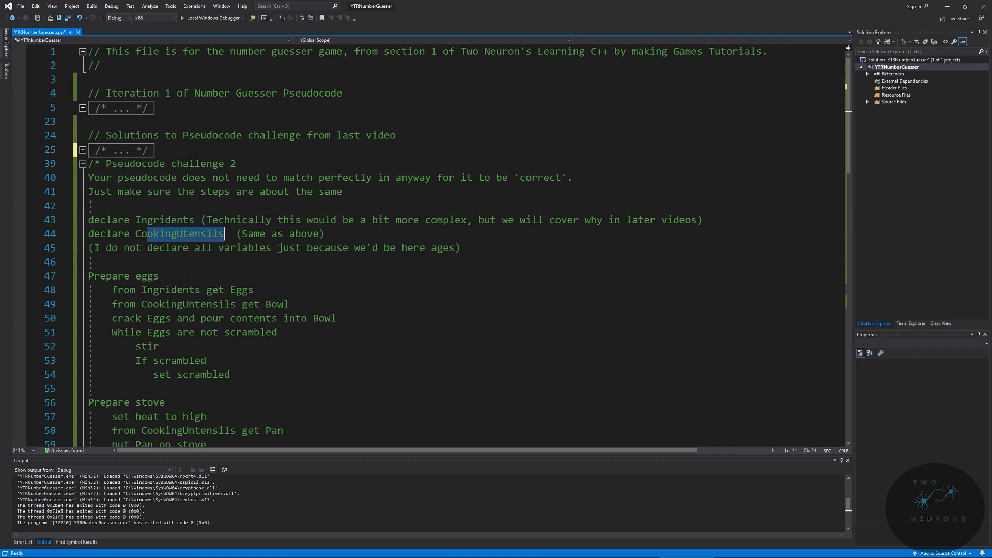
{"action": "scroll", "scroll_direction": "down", "scroll_amount": 3}
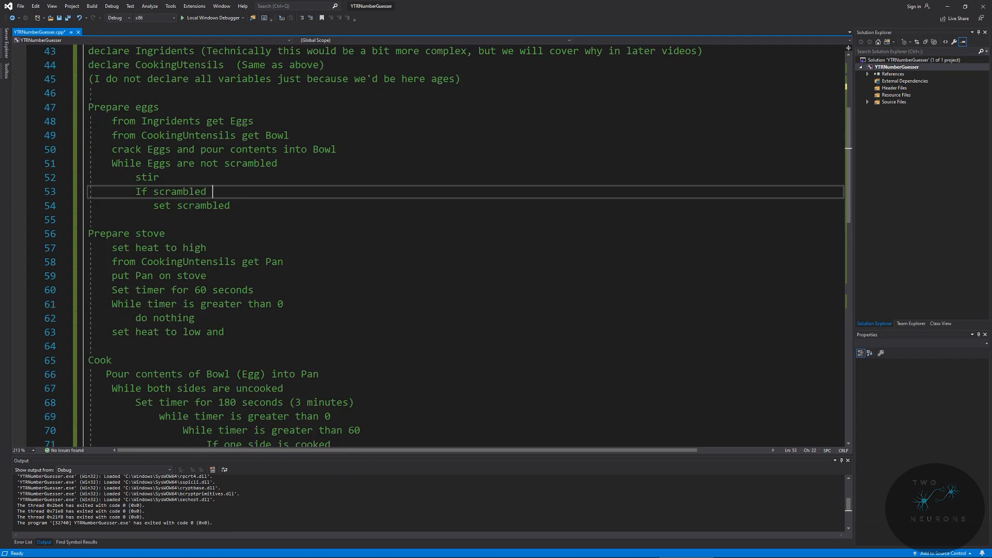
Delete the trailing 'and' from the 'set heat to low' stove step
{"action": "left_click", "coordinate": [150, 262]}
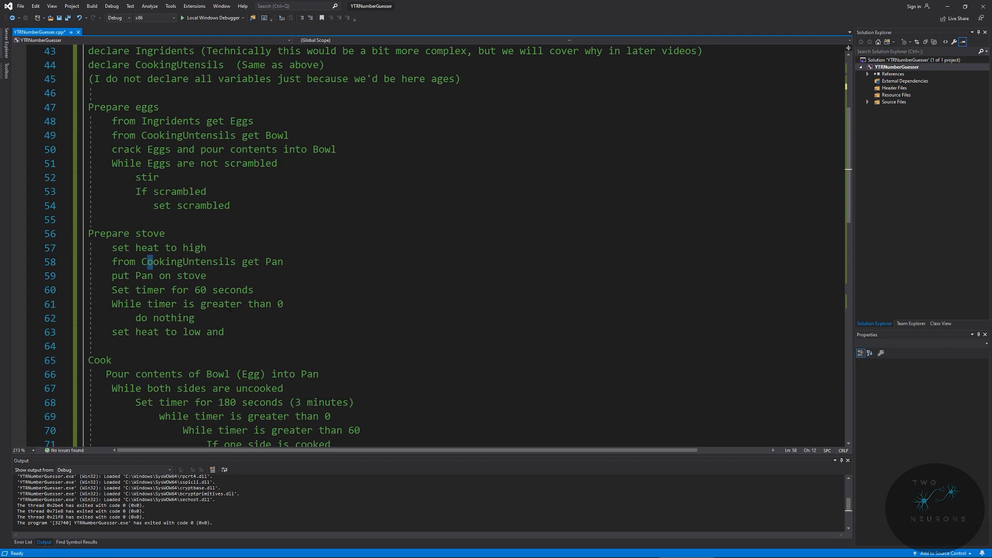
{"action": "left_click", "coordinate": [199, 289]}
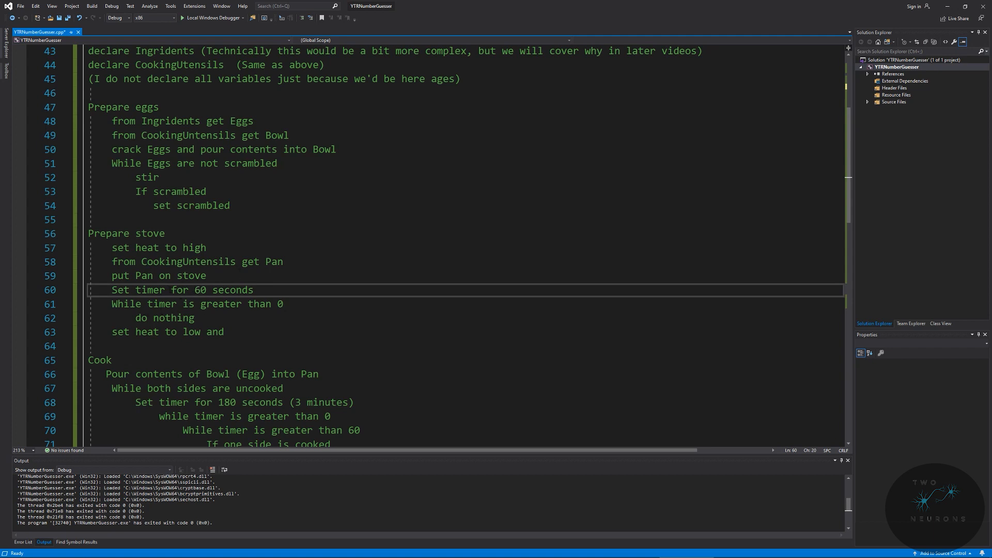
{"action": "left_click_drag", "start_coordinate": [112, 304], "coordinate": [194, 318]}
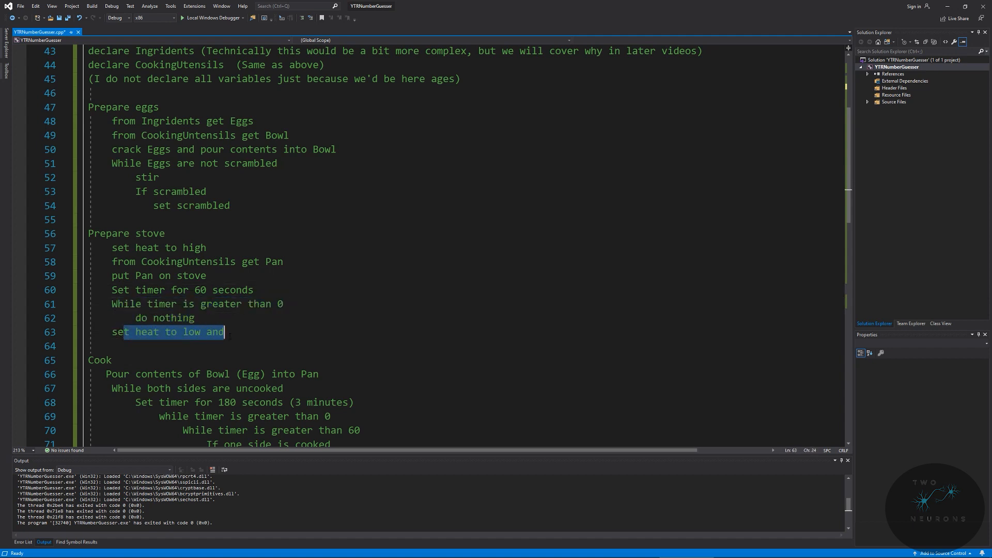
{"action": "key", "text": "Delete"}
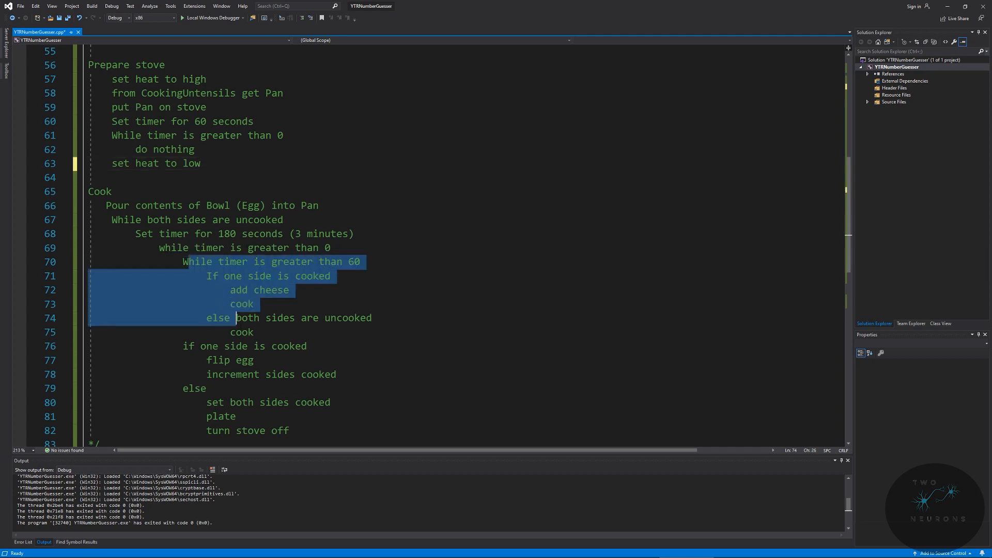
{"action": "left_click_drag", "start_coordinate": [236, 318], "coordinate": [288, 430]}
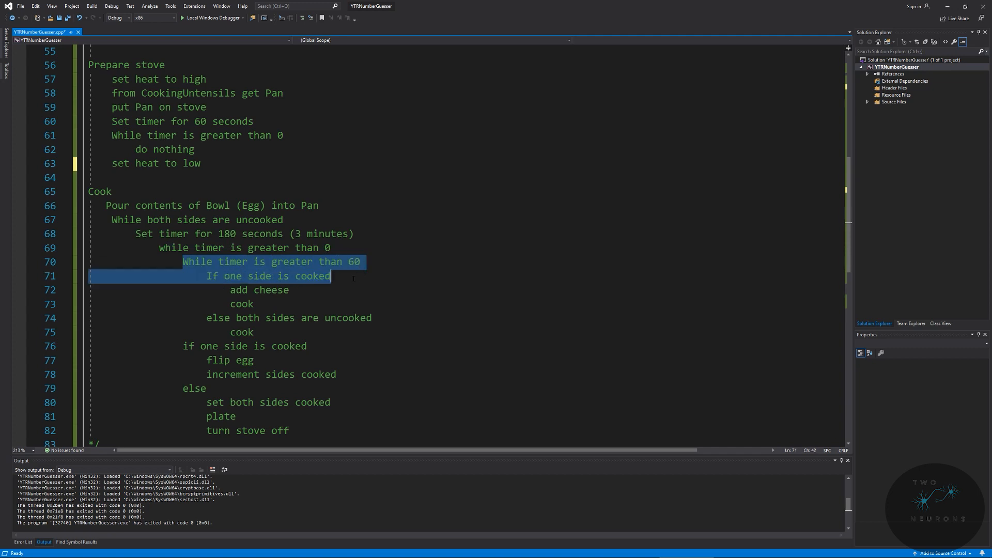
{"action": "left_click", "coordinate": [300, 261]}
{"action": "type", "text": "less"}
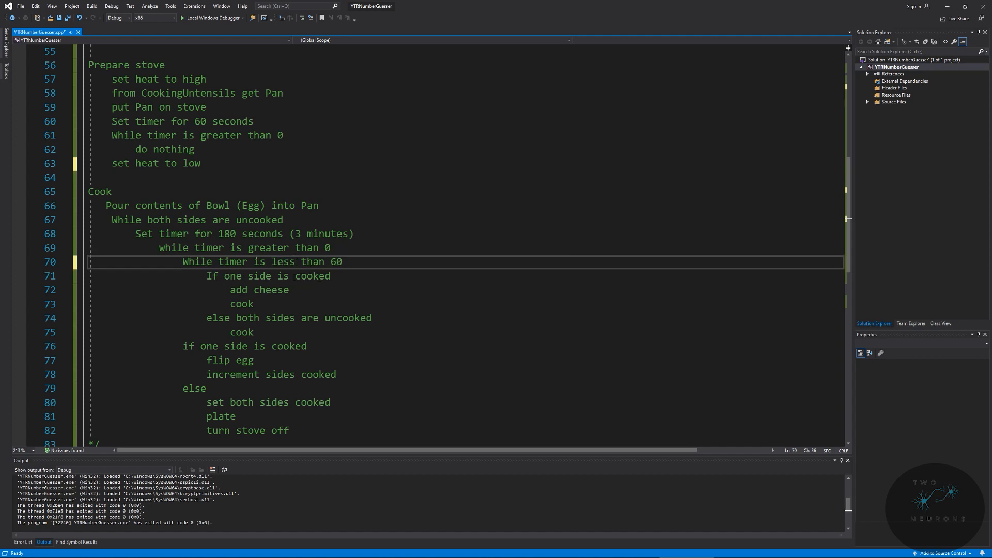
{"action": "double_click", "coordinate": [258, 290]}
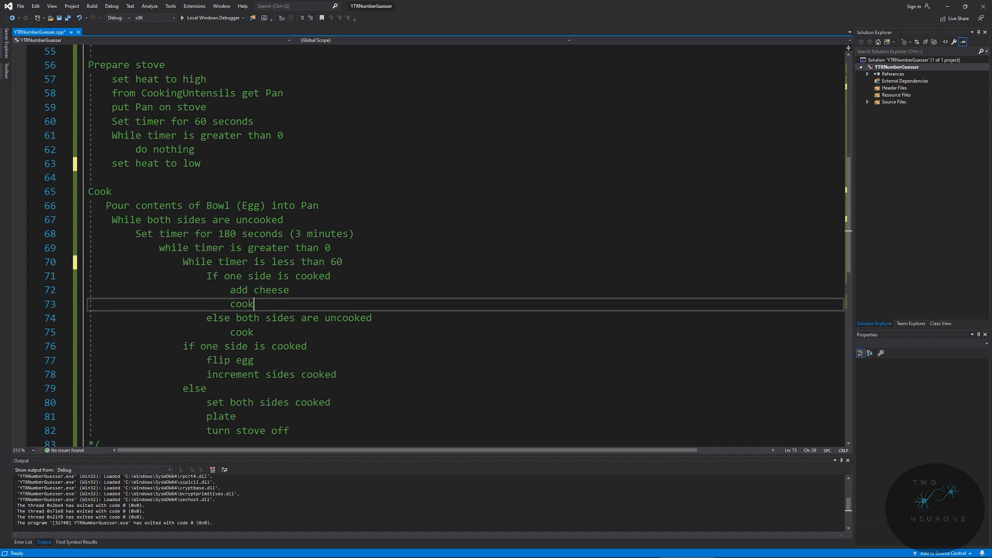
{"action": "left_click_drag", "start_coordinate": [208, 318], "coordinate": [318, 318]}
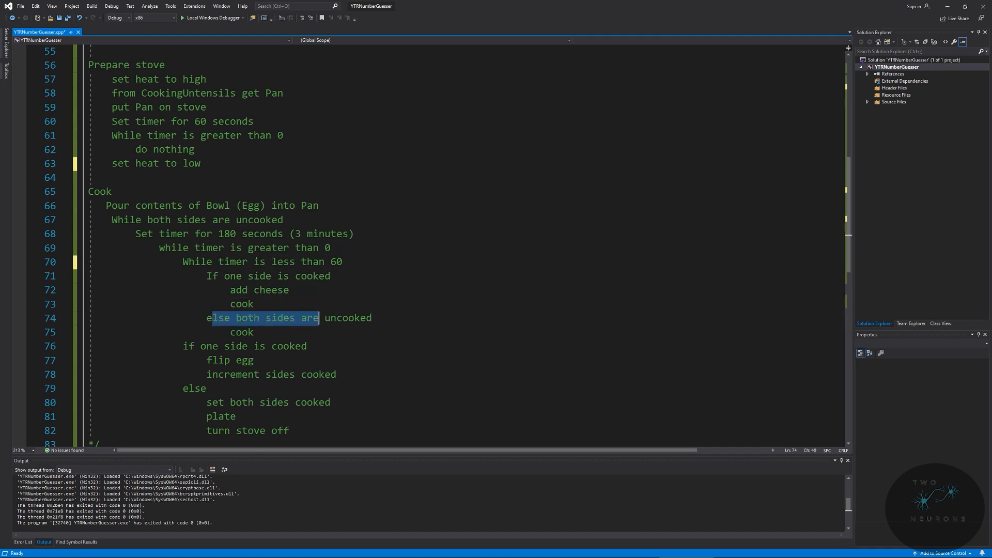
{"action": "double_click", "coordinate": [241, 332]}
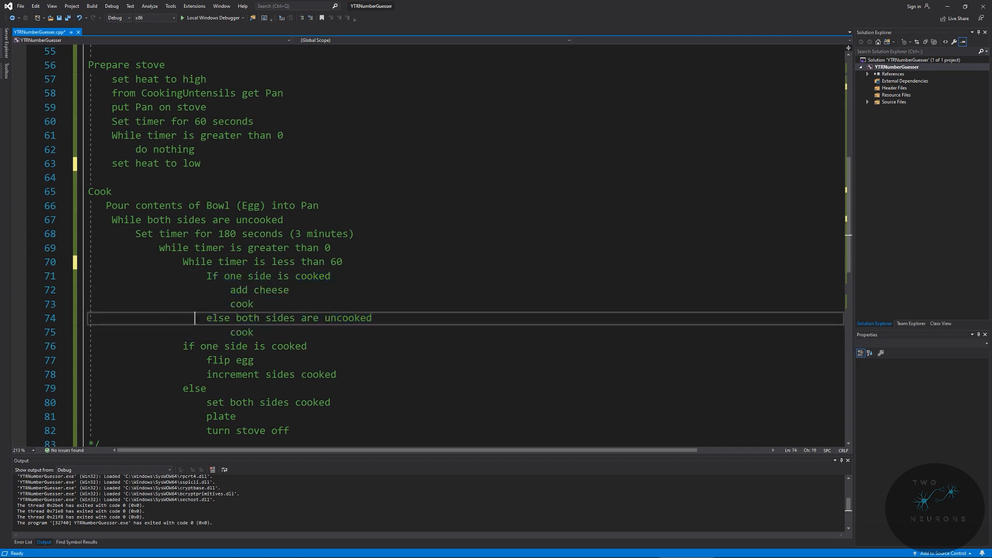
{"action": "left_click_drag", "start_coordinate": [205, 318], "coordinate": [253, 332]}
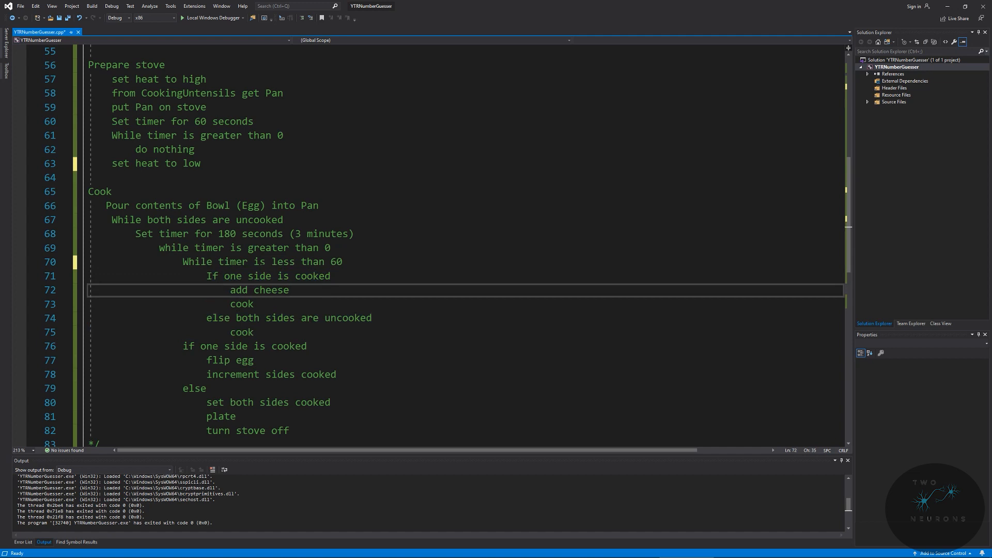
{"action": "left_click_drag", "start_coordinate": [263, 318], "coordinate": [372, 318]}
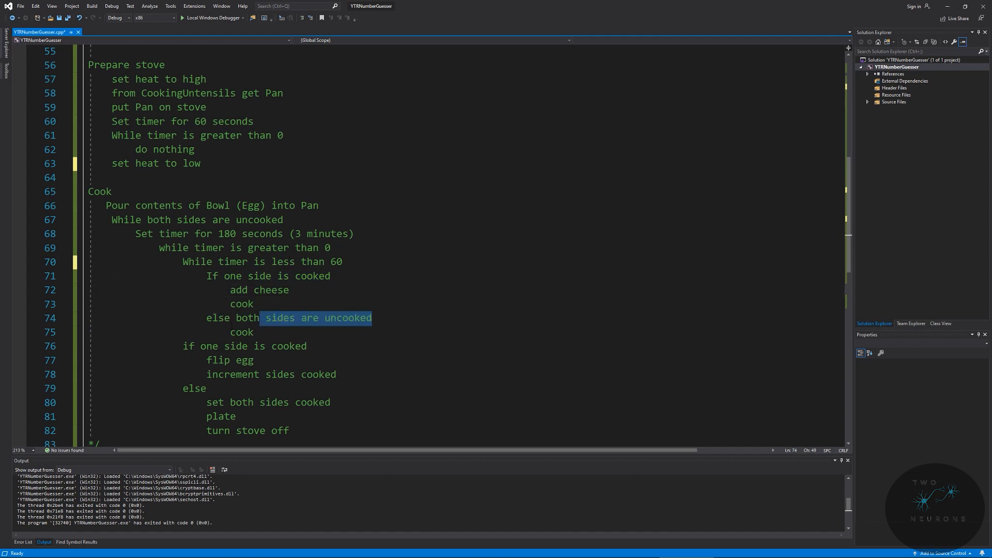
{"action": "left_click", "coordinate": [241, 332]}
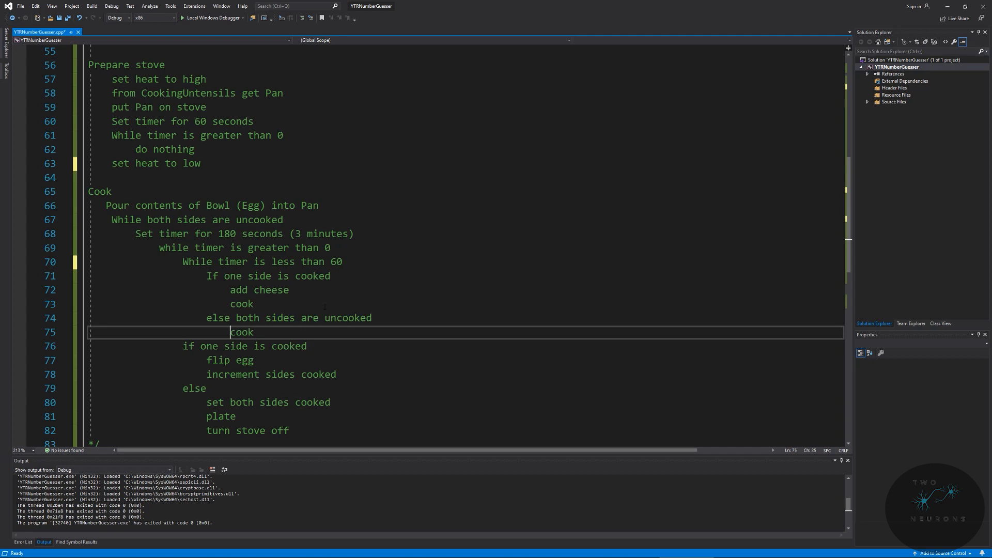
{"action": "double_click", "coordinate": [283, 261]}
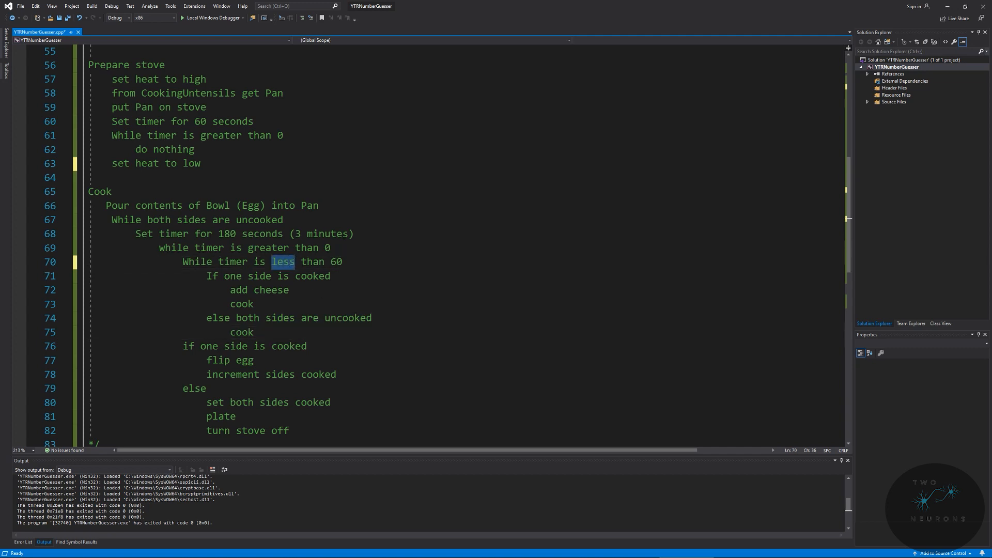
Change the inner loop condition to 'While timer is equal to 60', removing 'than'
{"action": "type", "text": "e"}
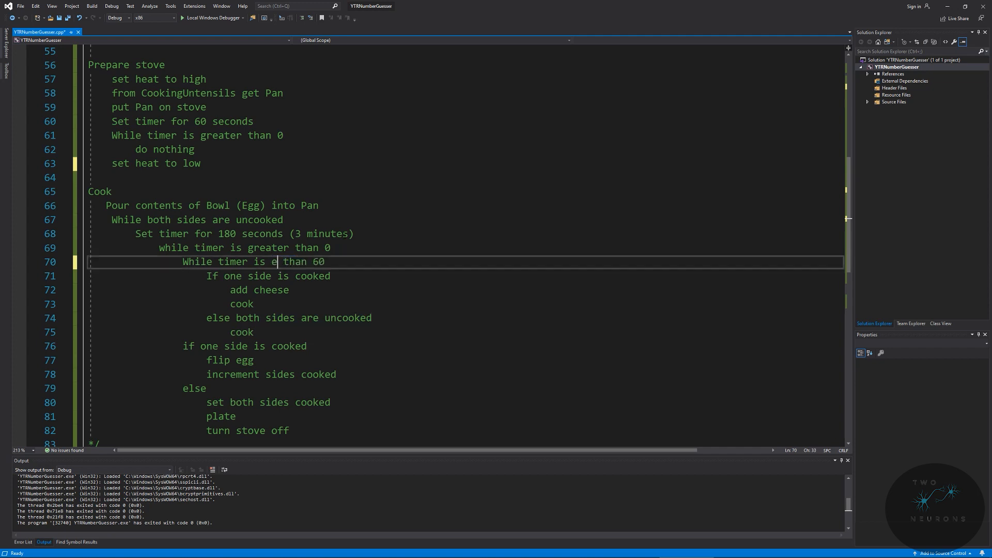
{"action": "type", "text": "qual to"}
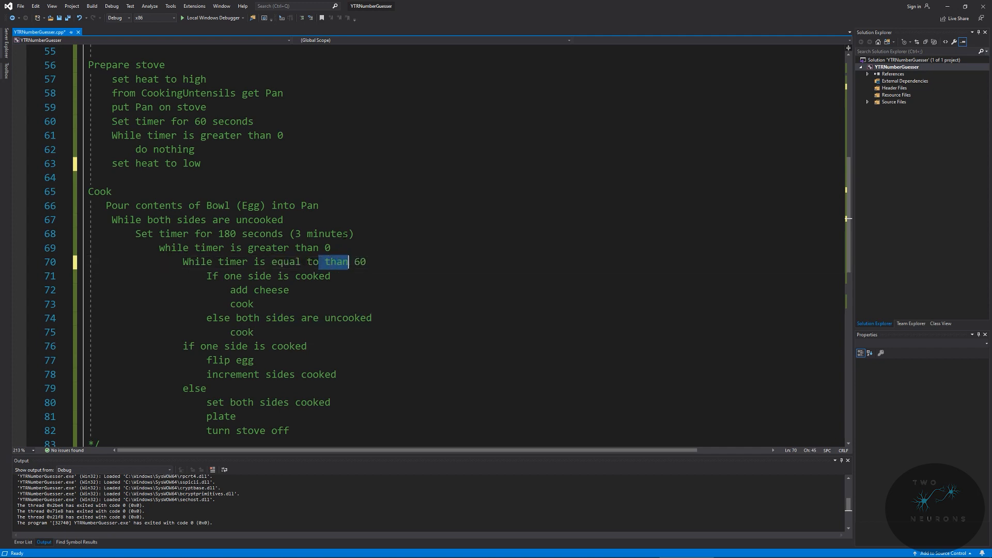
{"action": "key", "text": "Delete"}
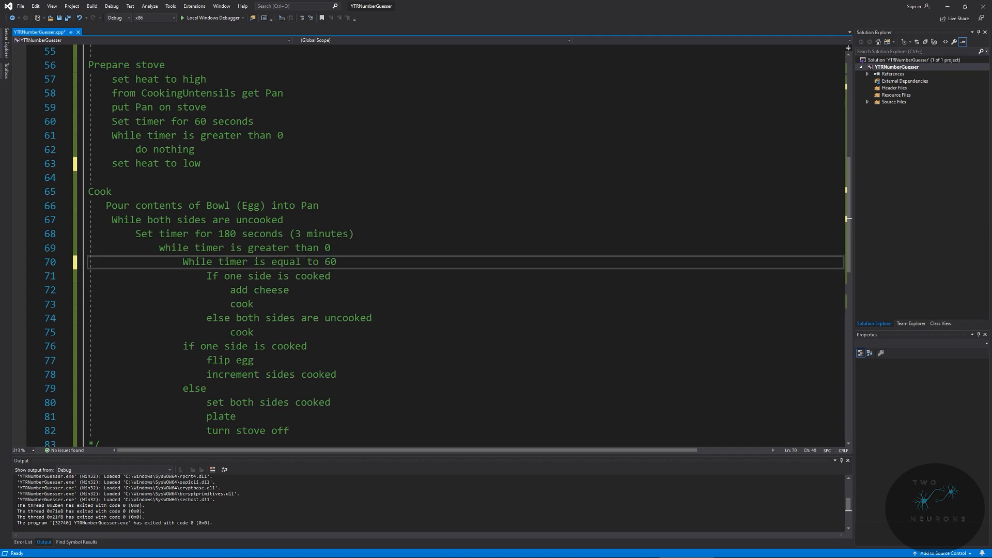
{"action": "left_click", "coordinate": [254, 332]}
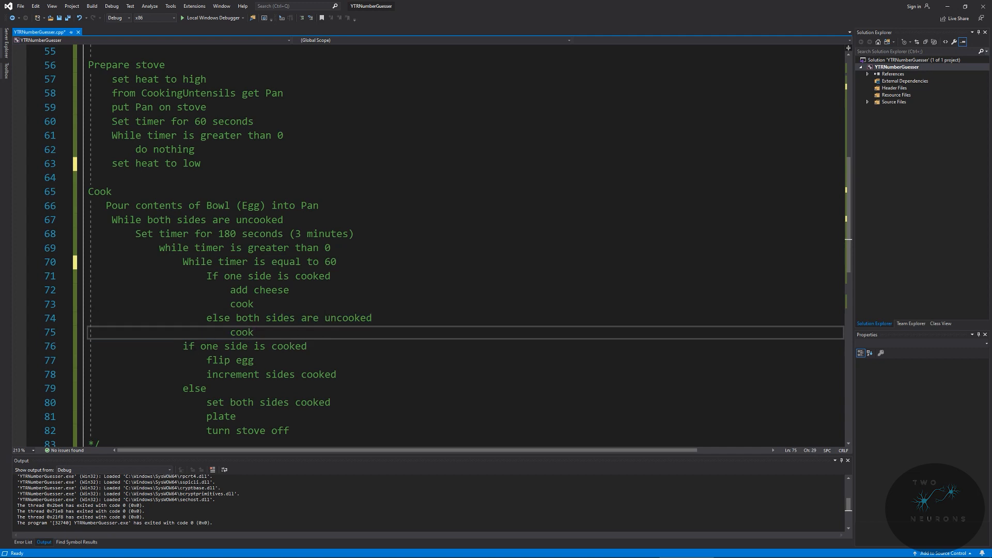
{"action": "scroll", "scroll_direction": "down", "scroll_amount": 3}
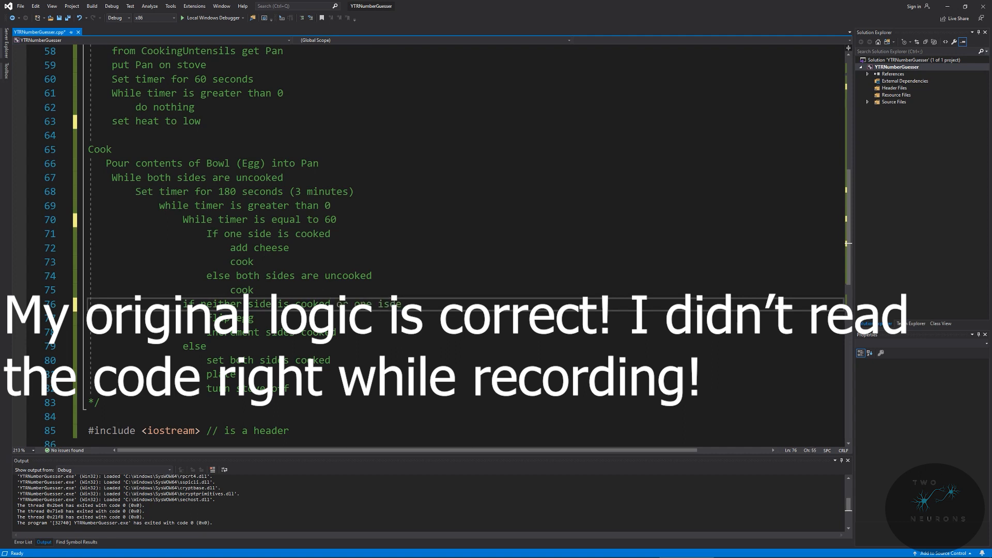
Edit the flip condition line, highlighting the three-minute timer and outer loop lines
{"action": "type", "text": "is cooked"}
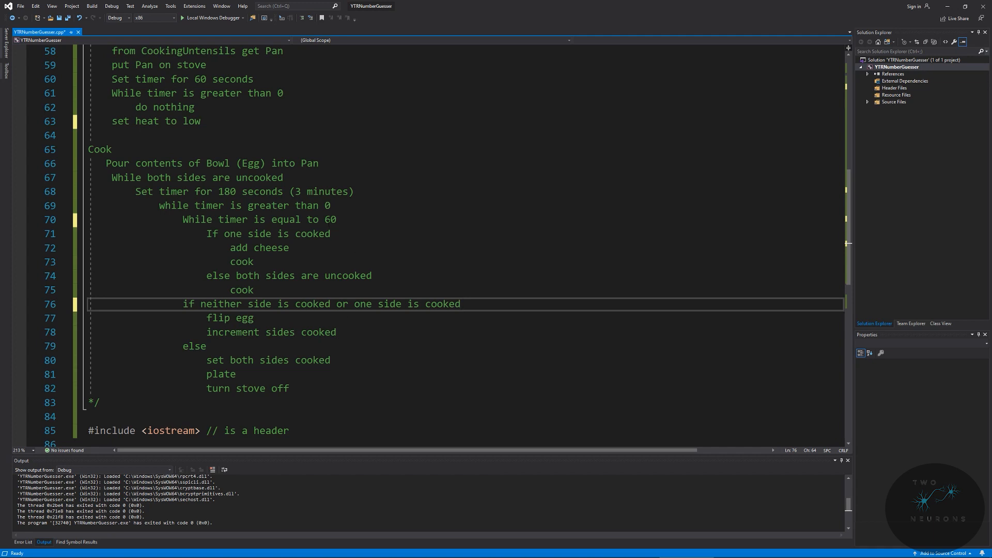
{"action": "left_click_drag", "start_coordinate": [159, 191], "coordinate": [330, 205]}
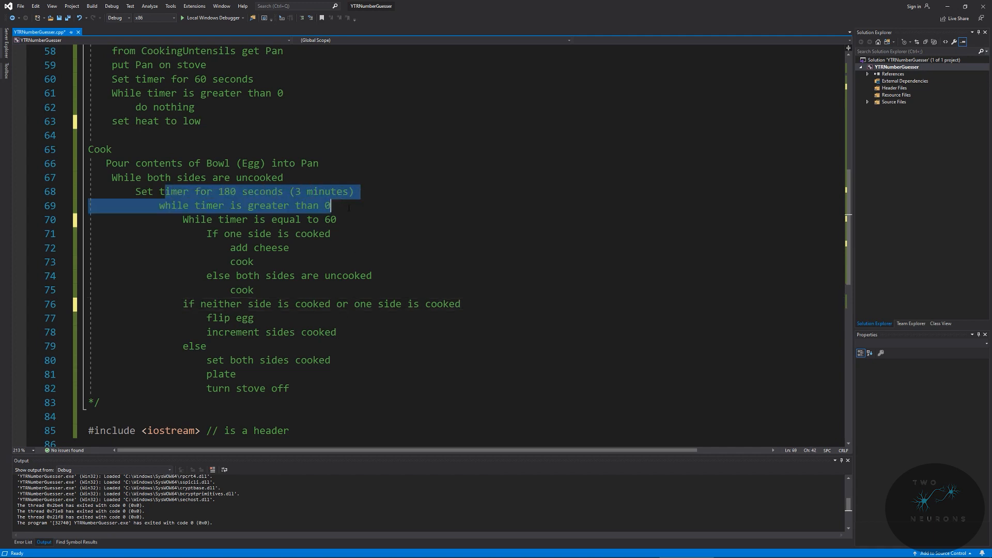
{"action": "left_click", "coordinate": [330, 205]}
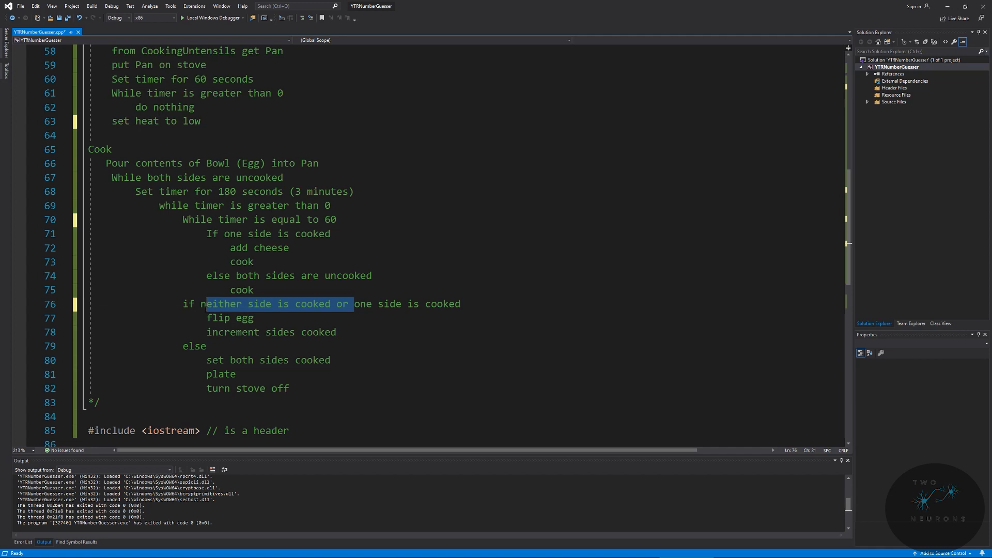
{"action": "type", "text": "nne"}
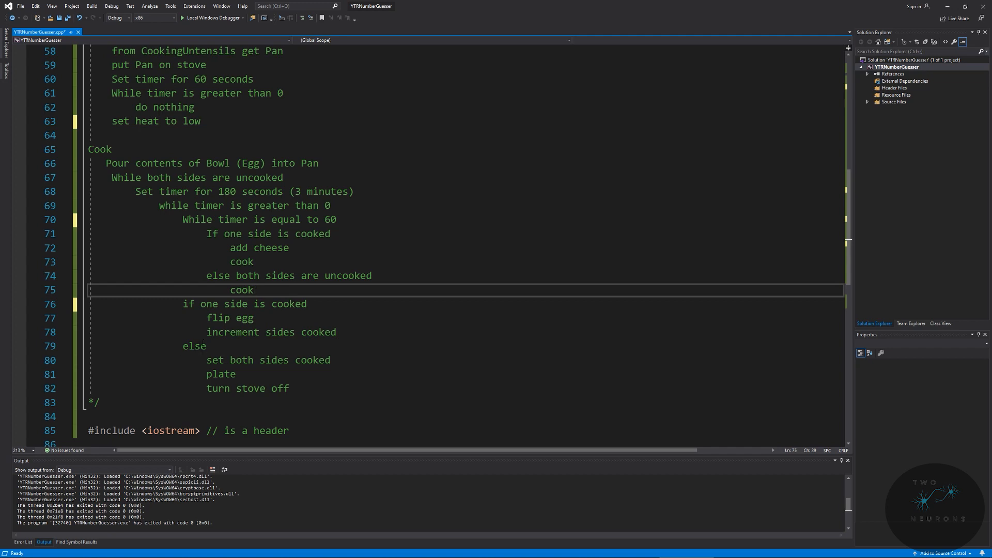
{"action": "left_click", "coordinate": [252, 290]}
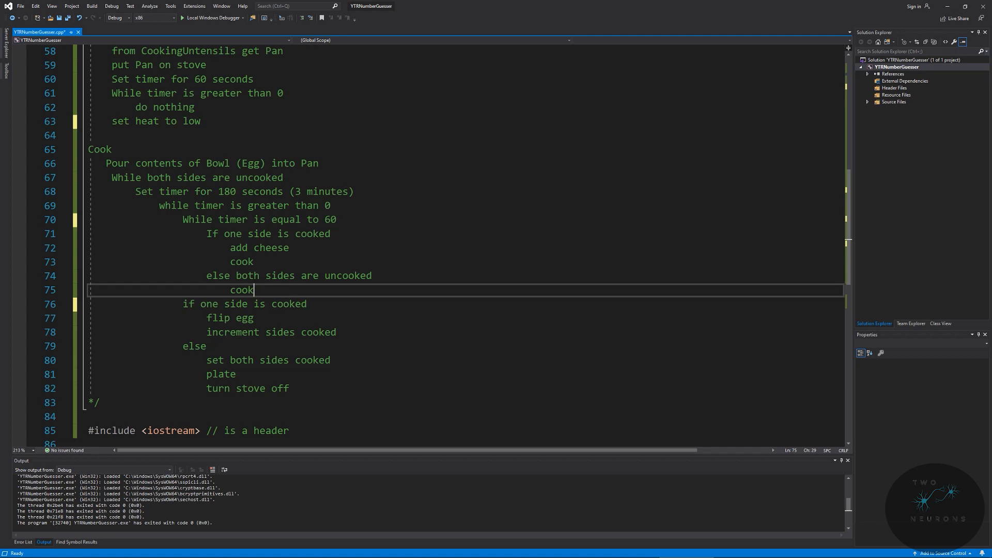
Review the 'set both sides cooked' line and the else branch that plates the egg
{"action": "double_click", "coordinate": [240, 360]}
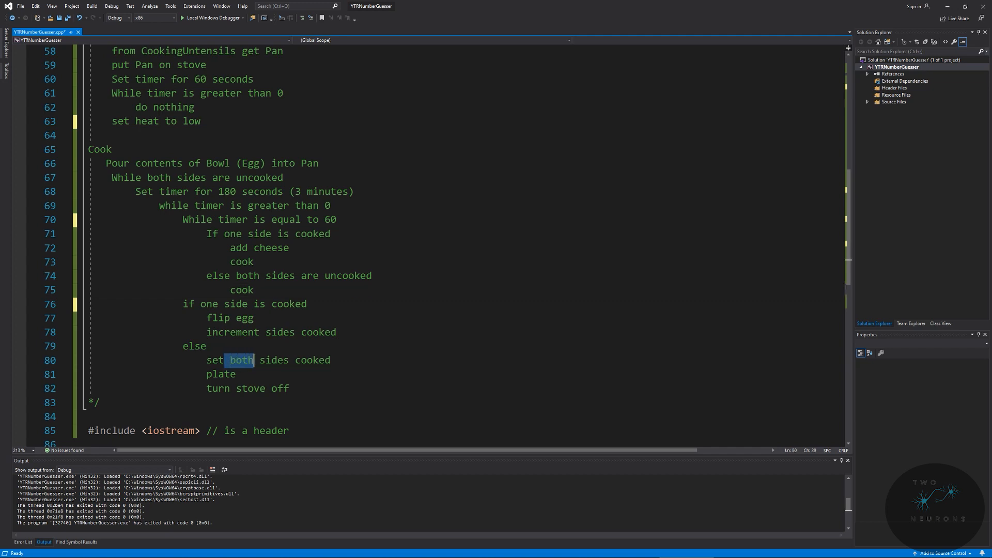
{"action": "left_click", "coordinate": [229, 359]}
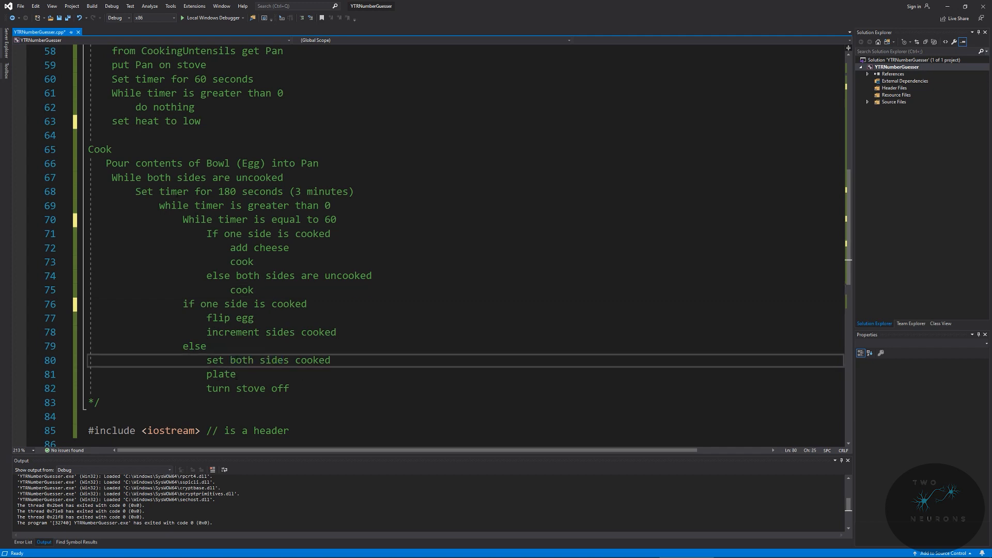
{"action": "left_click_drag", "start_coordinate": [183, 346], "coordinate": [289, 388]}
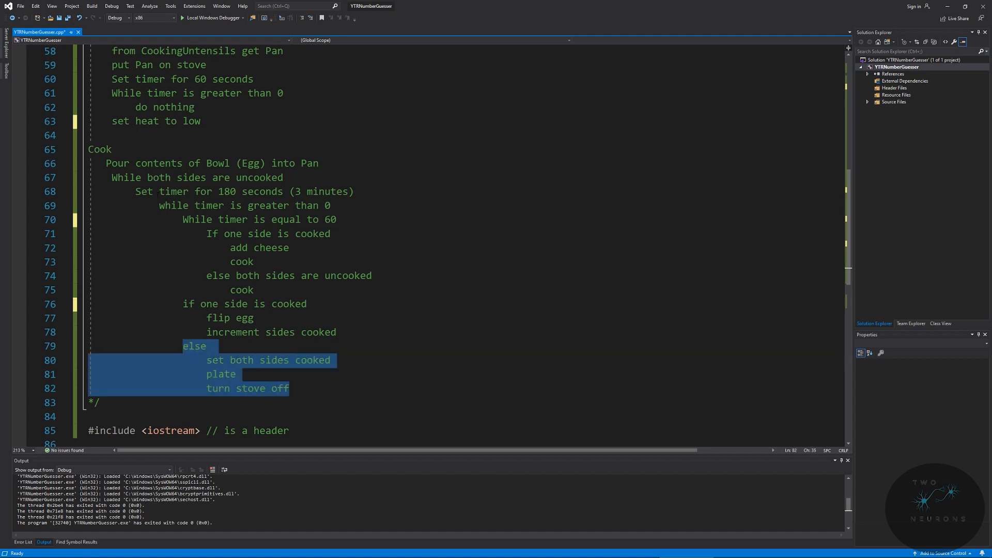
{"action": "double_click", "coordinate": [177, 177]}
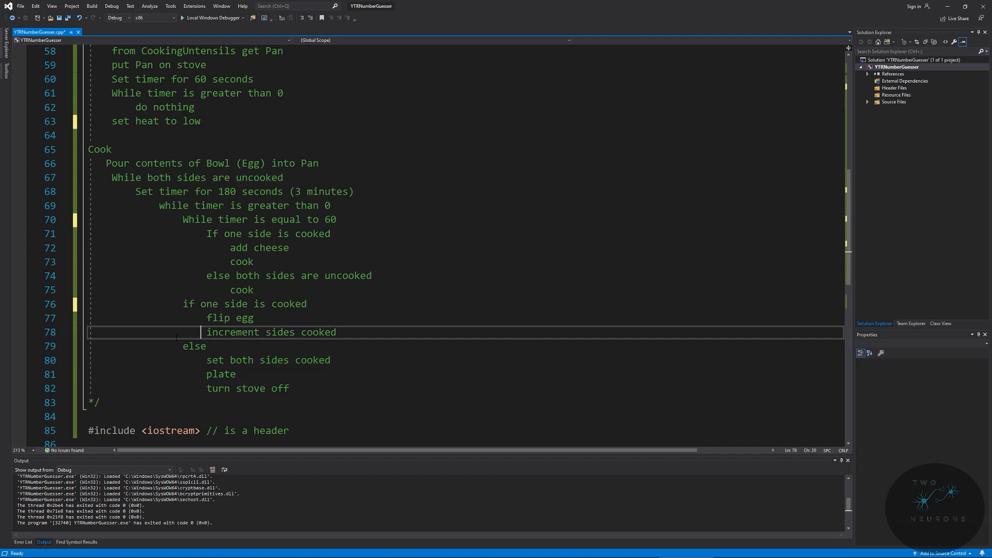
{"action": "left_click", "coordinate": [193, 346]}
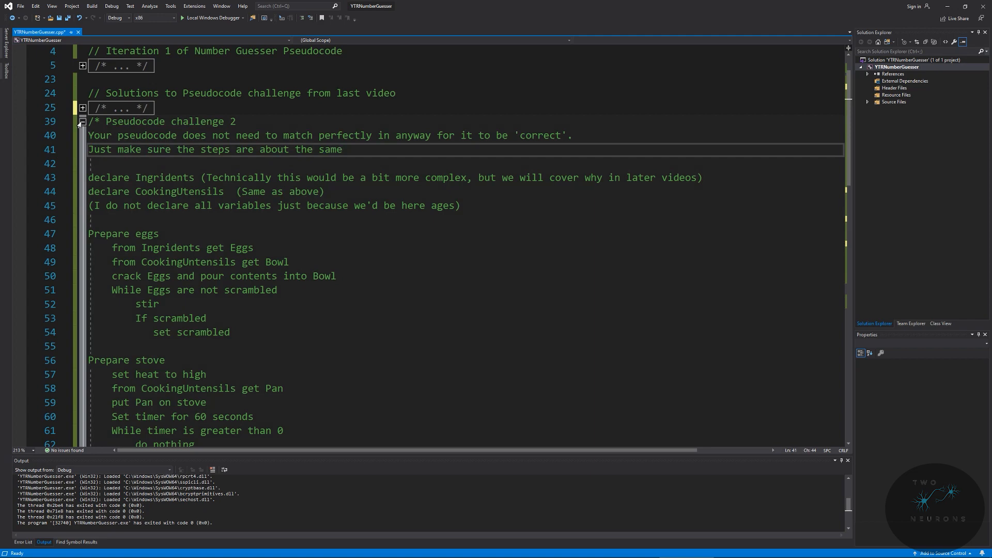
Fold the Pseudocode challenge 2 comment block so all pseudocode stays collapsed above main()
{"action": "scroll", "scroll_direction": "down", "scroll_amount": 3}
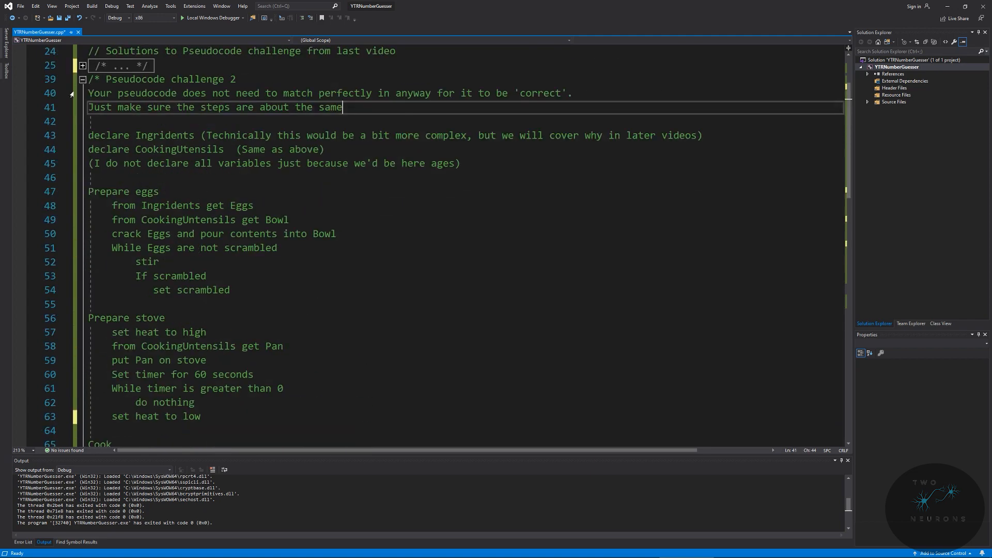
{"action": "left_click", "coordinate": [82, 79]}
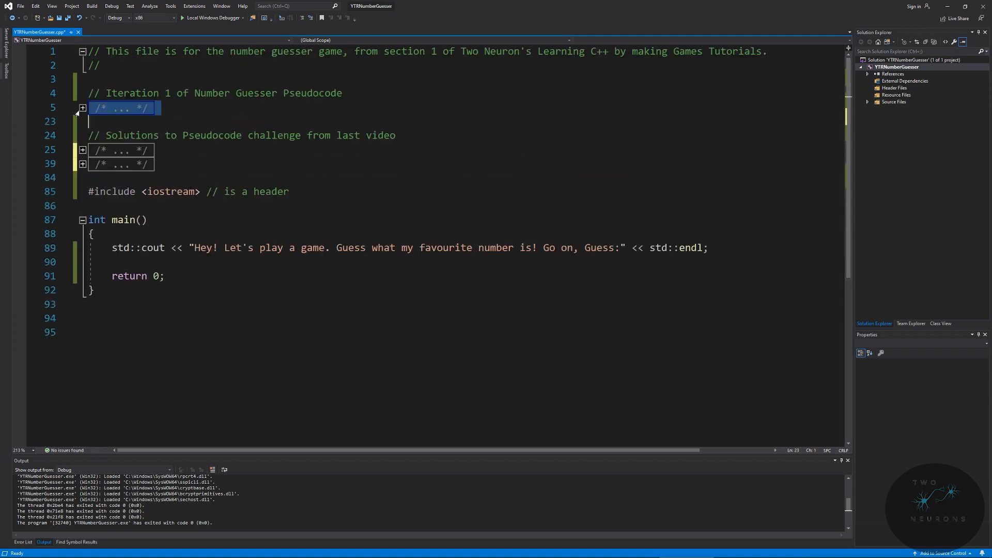
{"action": "left_click", "coordinate": [83, 108]}
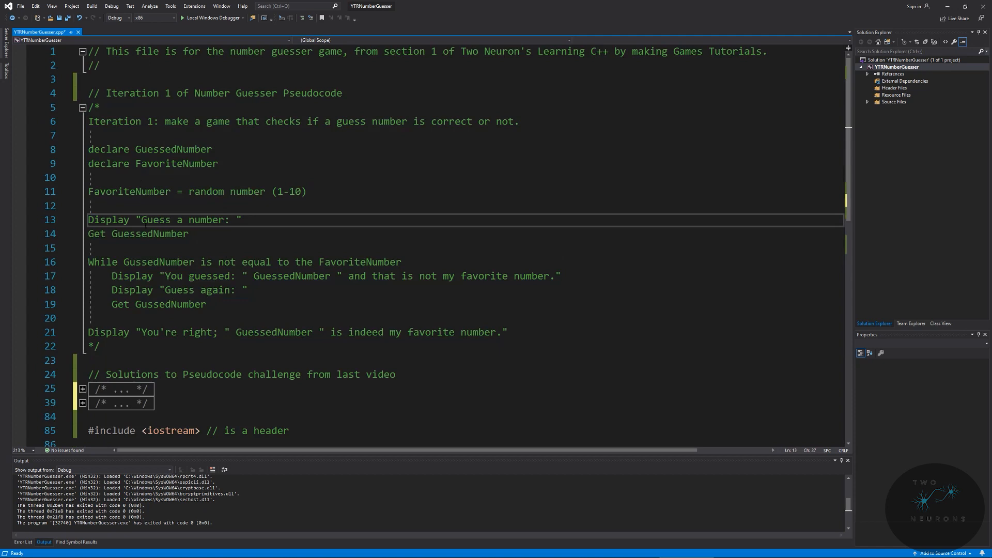
{"action": "left_click_drag", "start_coordinate": [88, 262], "coordinate": [414, 276]}
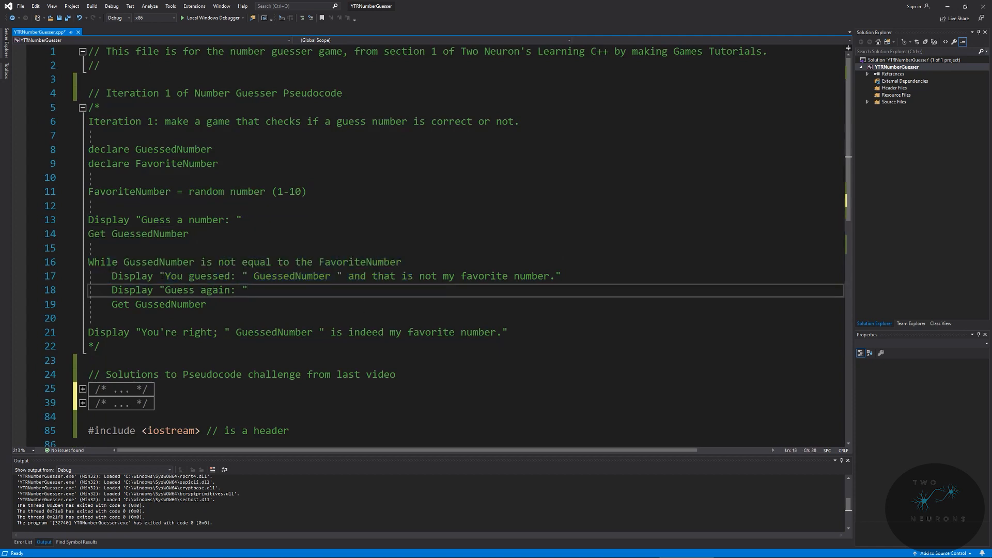
{"action": "scroll", "scroll_direction": "down", "scroll_amount": 3}
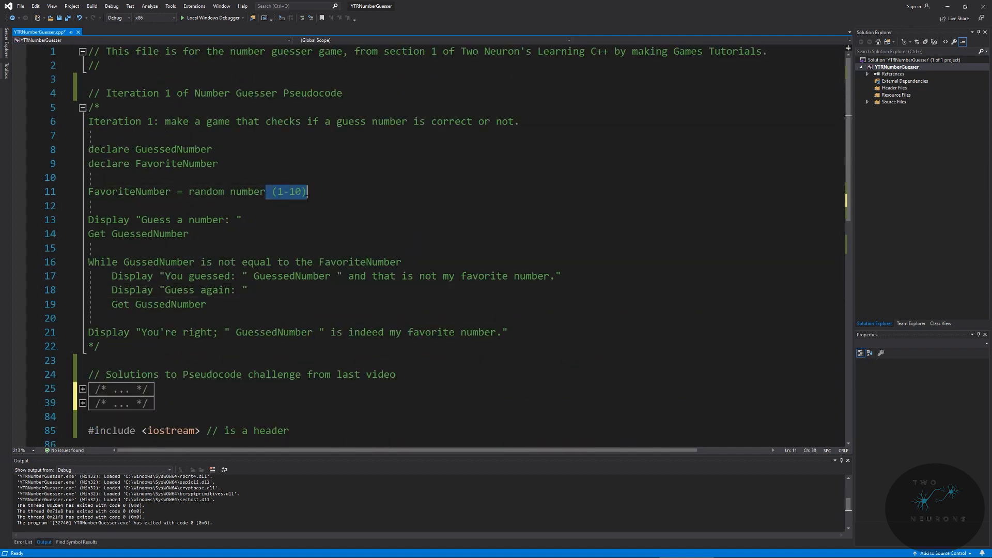
{"action": "scroll", "scroll_direction": "down", "scroll_amount": 3}
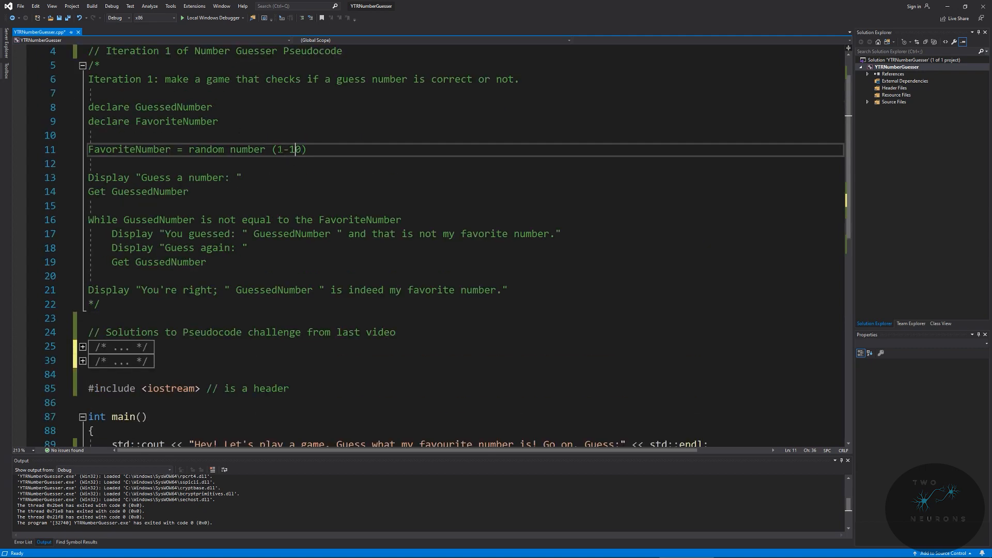
{"action": "scroll", "scroll_direction": "down", "scroll_amount": 3}
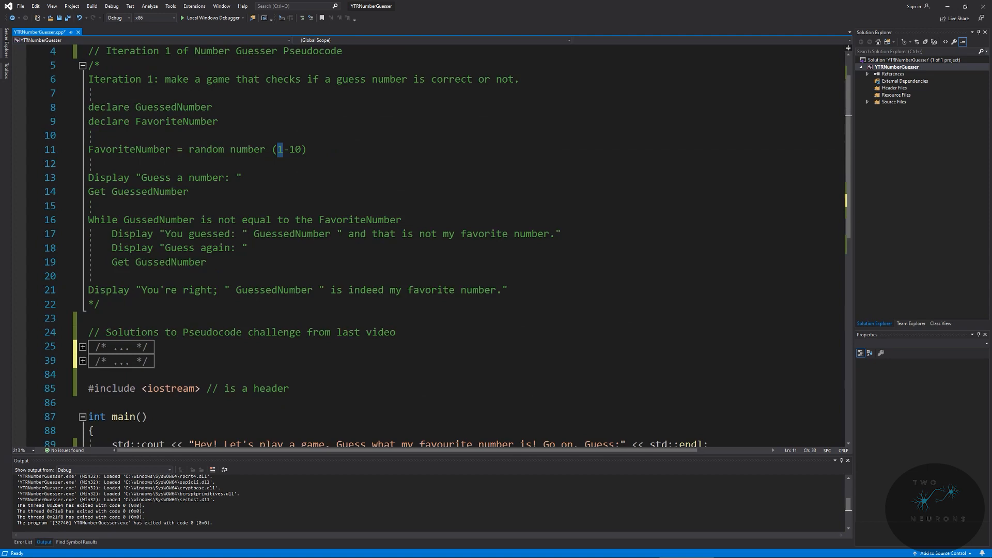
{"action": "scroll", "scroll_direction": "down", "scroll_amount": 3}
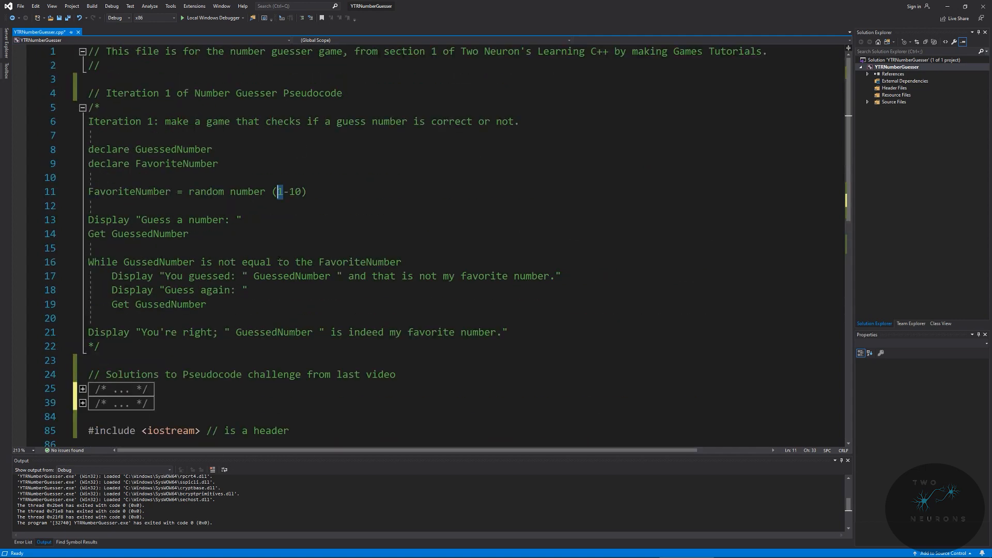
{"action": "left_click", "coordinate": [83, 109]}
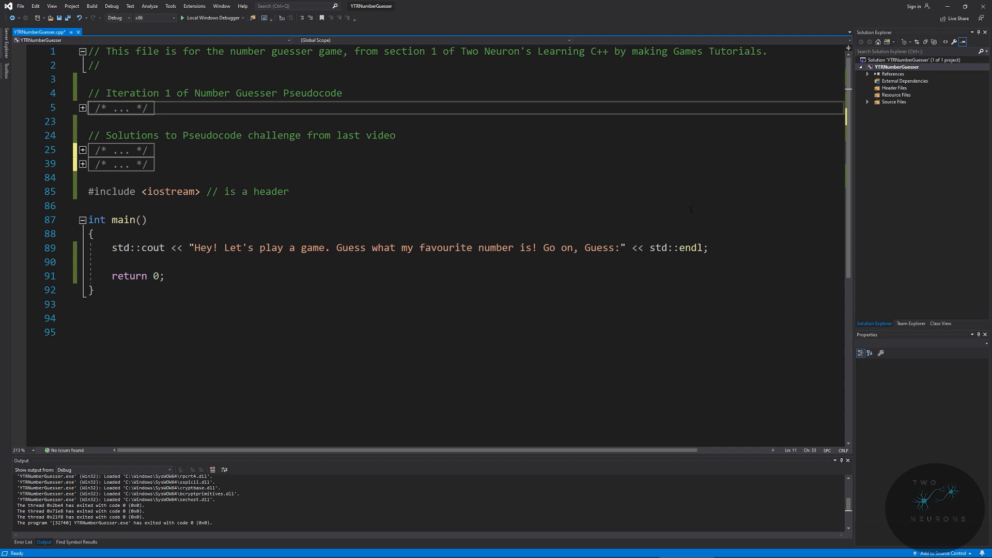
{"action": "mouse_move", "coordinate": [146, 248]}
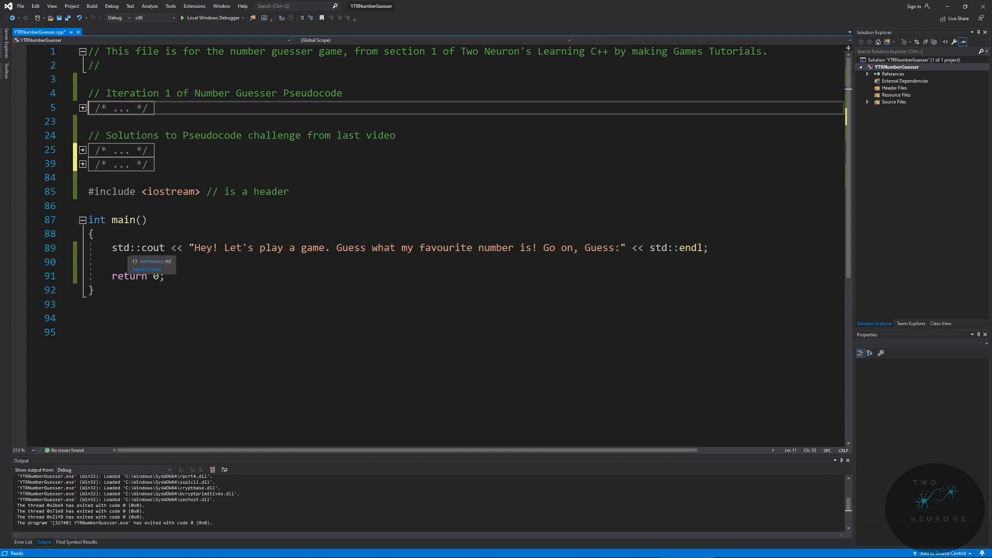
Unfold the Iteration 1 pseudocode block to show its declarations, display steps and guessing loop
{"action": "left_click", "coordinate": [82, 108]}
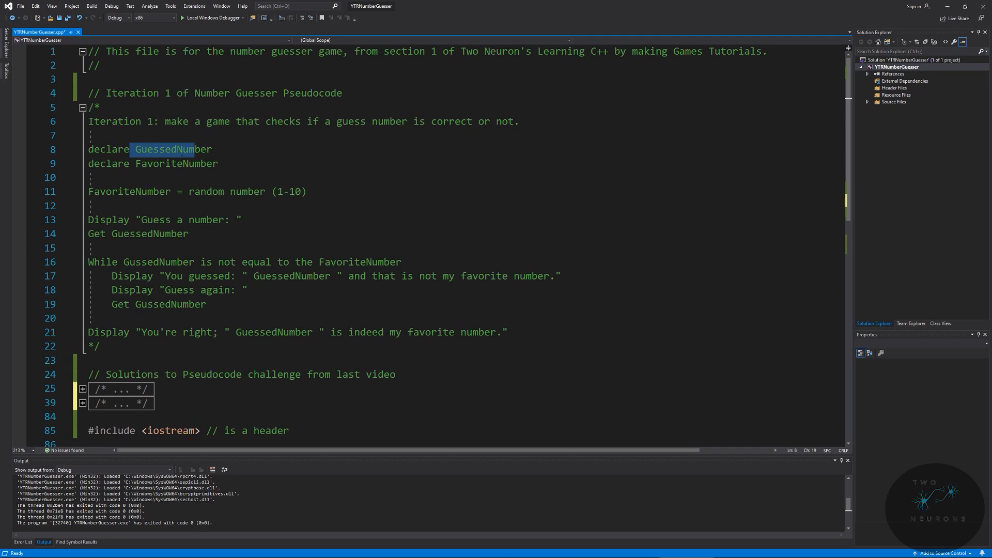